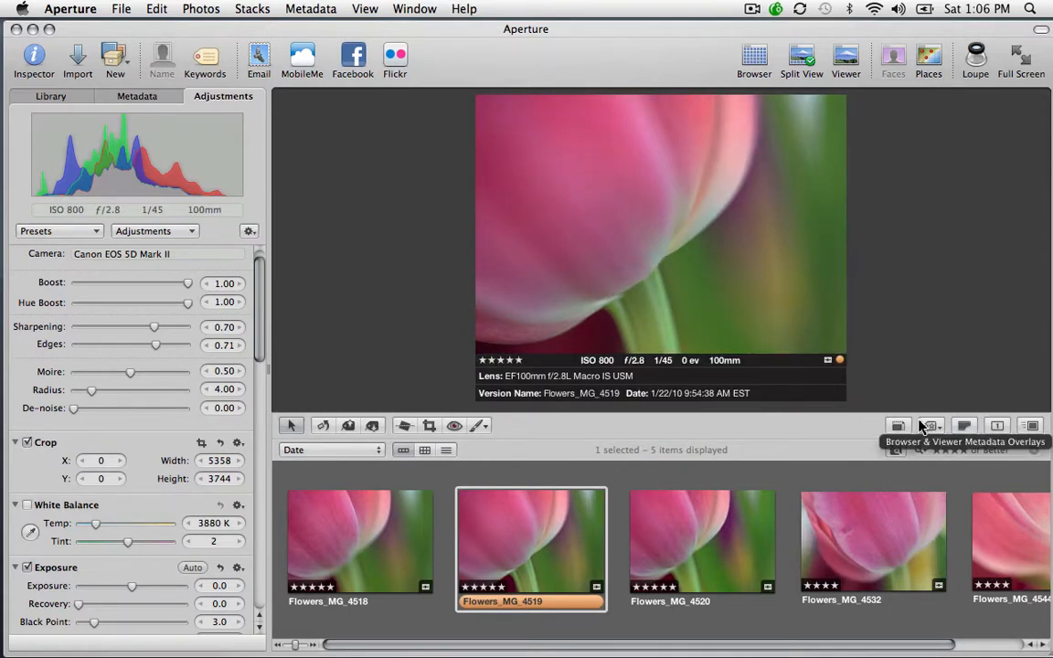
pyautogui.moveTo(964, 425)
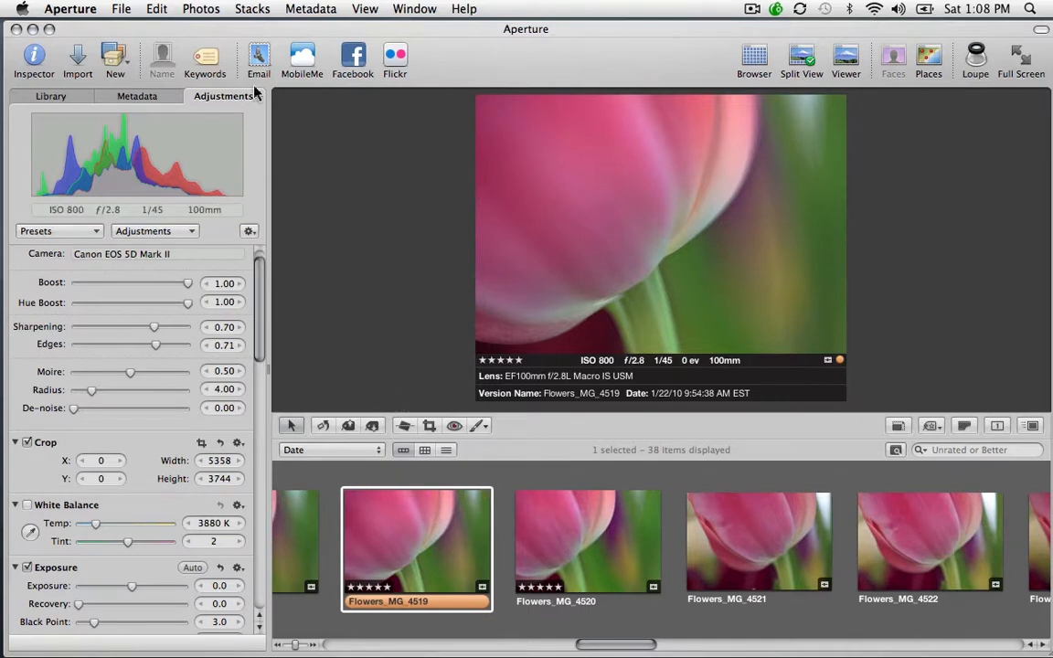
# - Use the Photos menu to duplicate Flowers_MG_4519 as Version 4
pyautogui.click(200, 8)
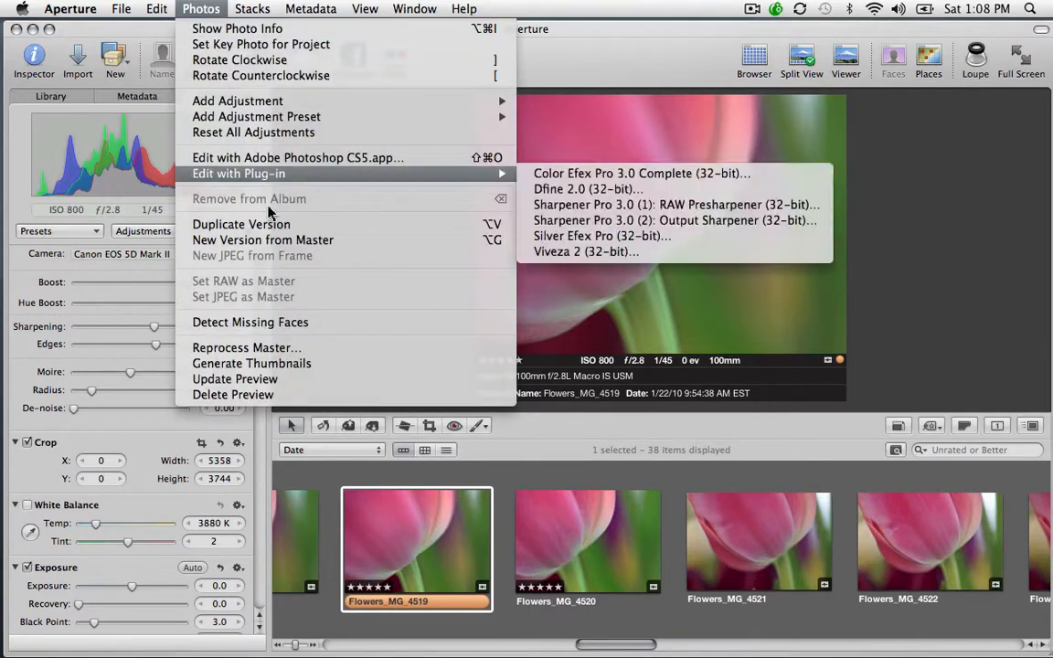
pyautogui.moveTo(272, 233)
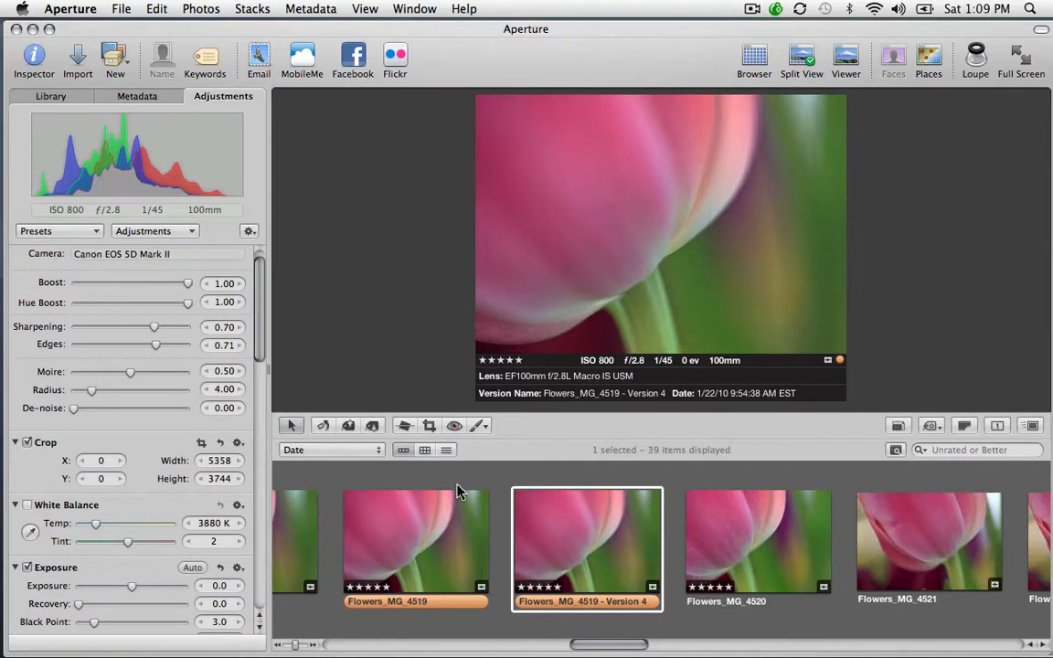
pyautogui.moveTo(434, 336)
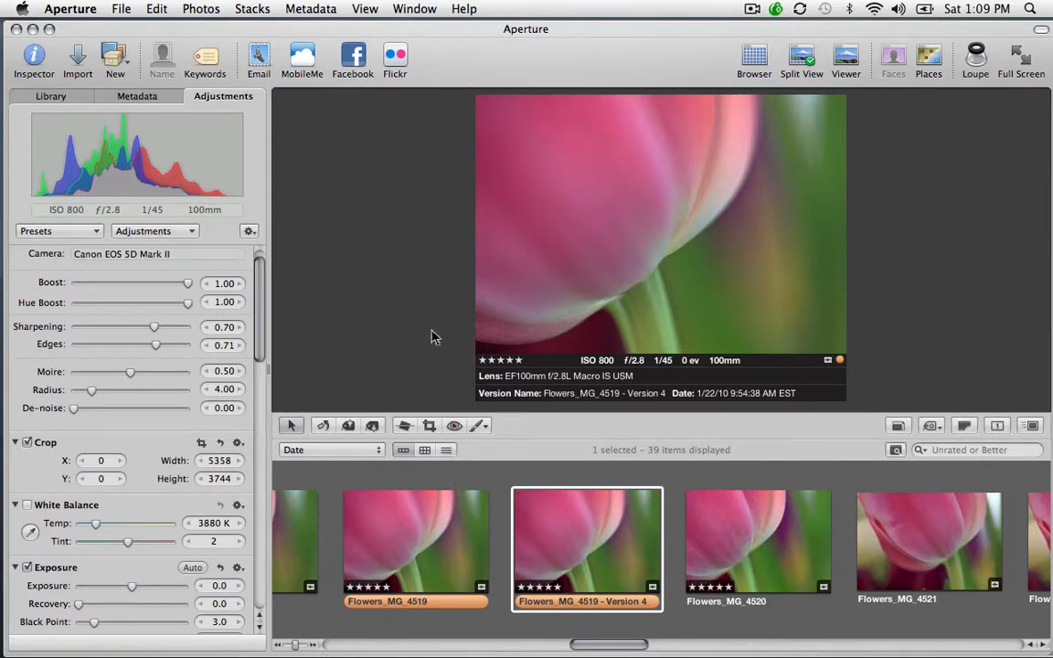
pyautogui.moveTo(435, 87)
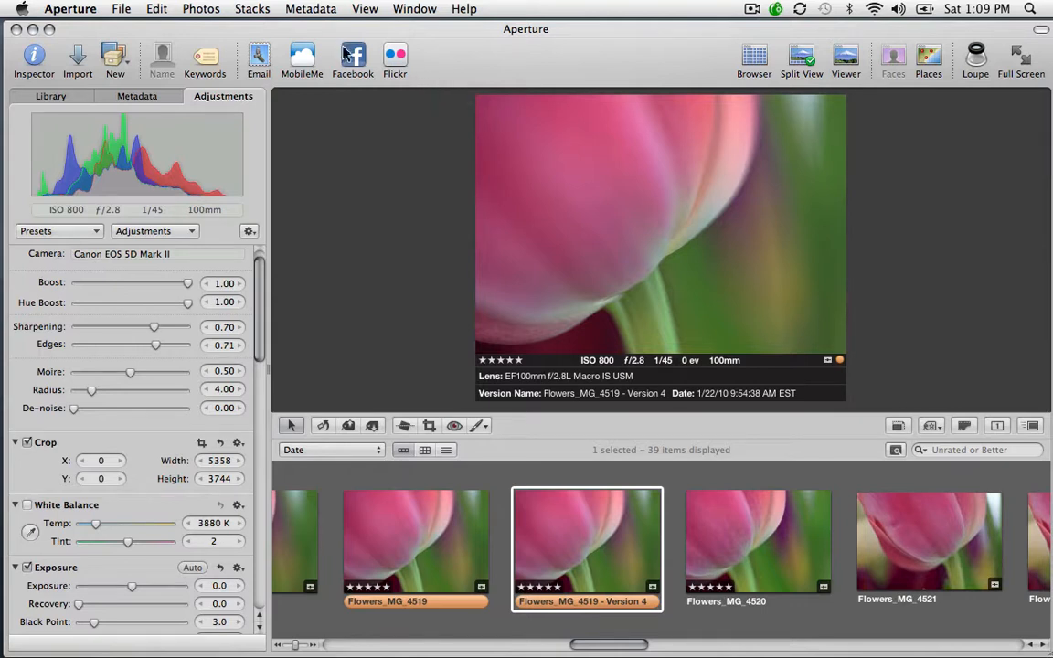
# - Customize the toolbar and add the New Version command to it
pyautogui.click(365, 9)
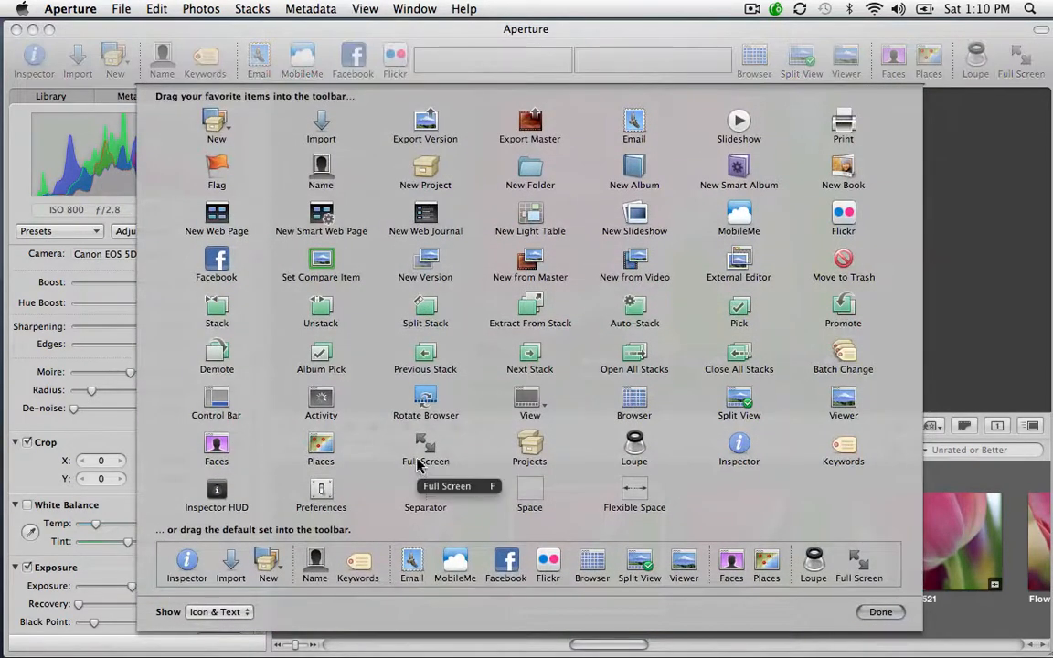
pyautogui.moveTo(473, 326)
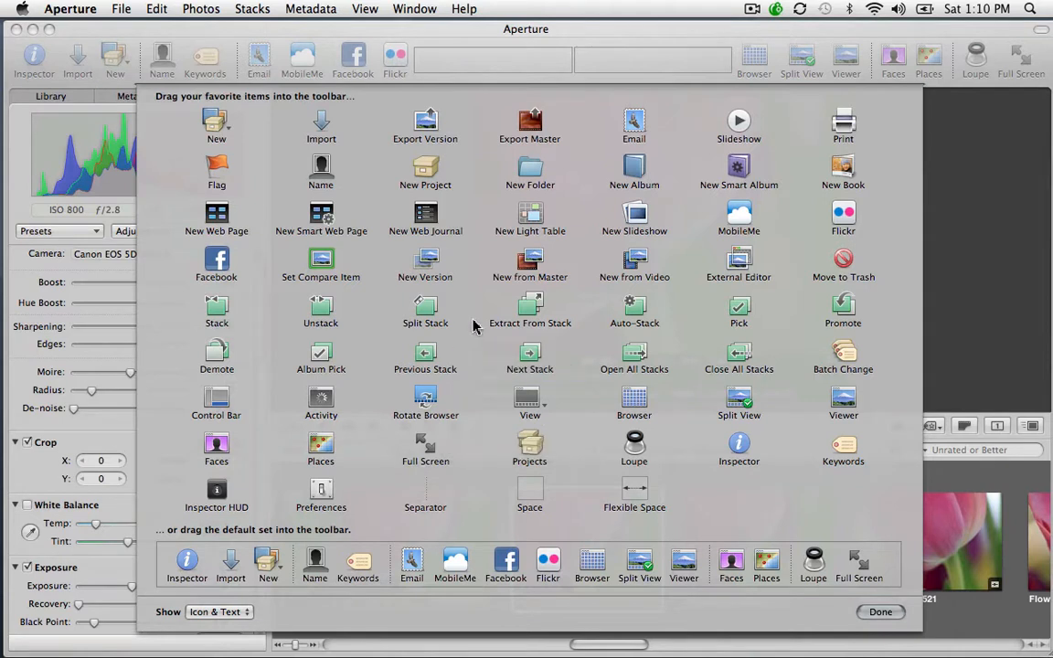
pyautogui.moveTo(414, 80)
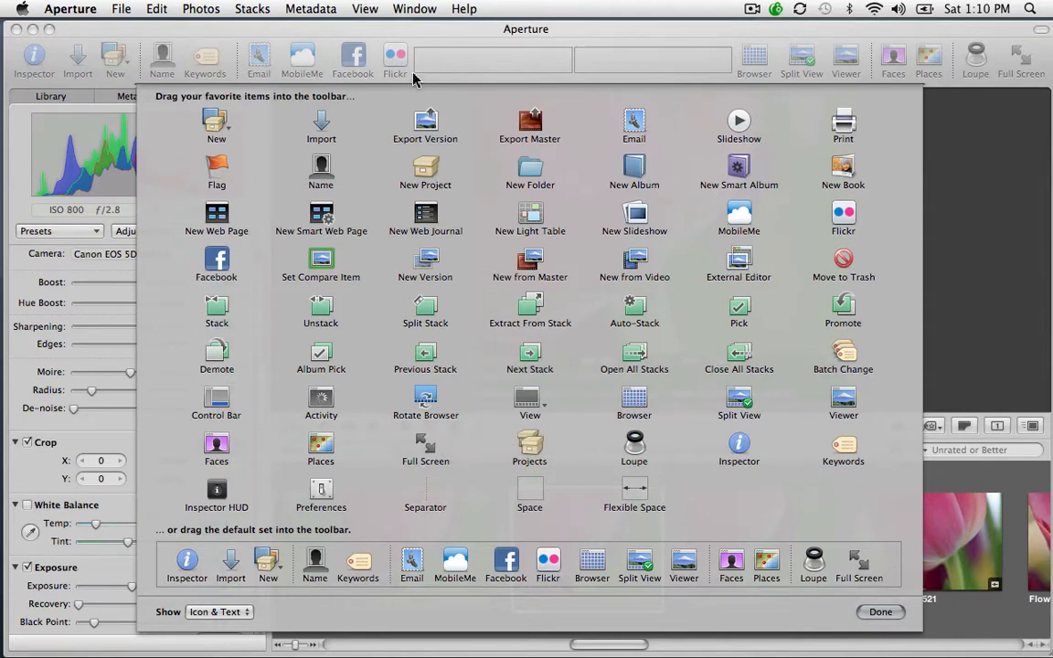
pyautogui.moveTo(442, 106)
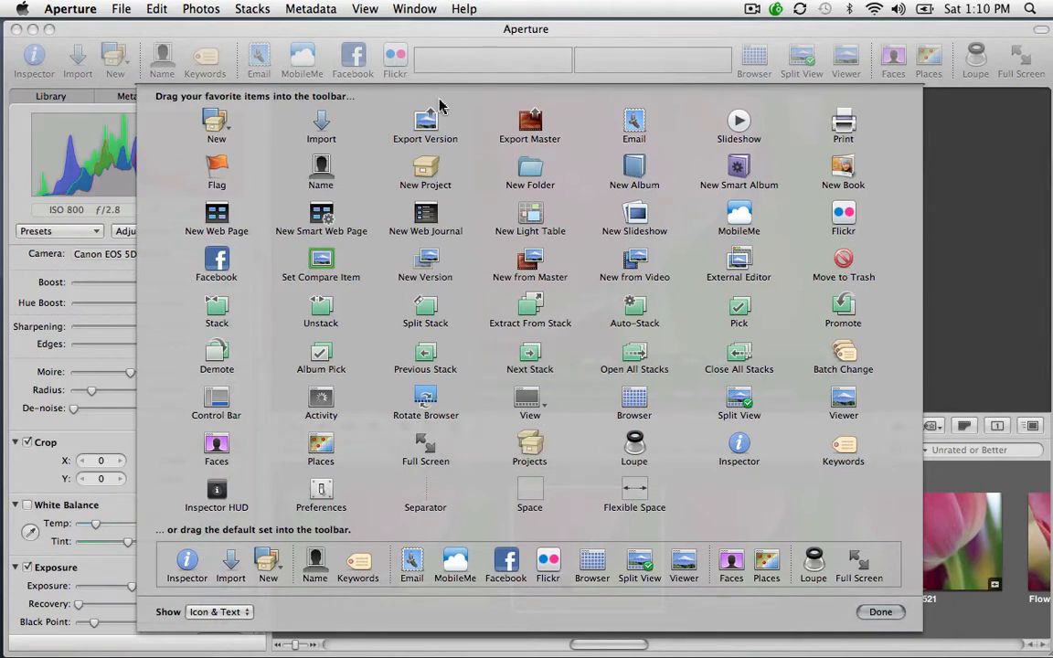
pyautogui.moveTo(472, 184)
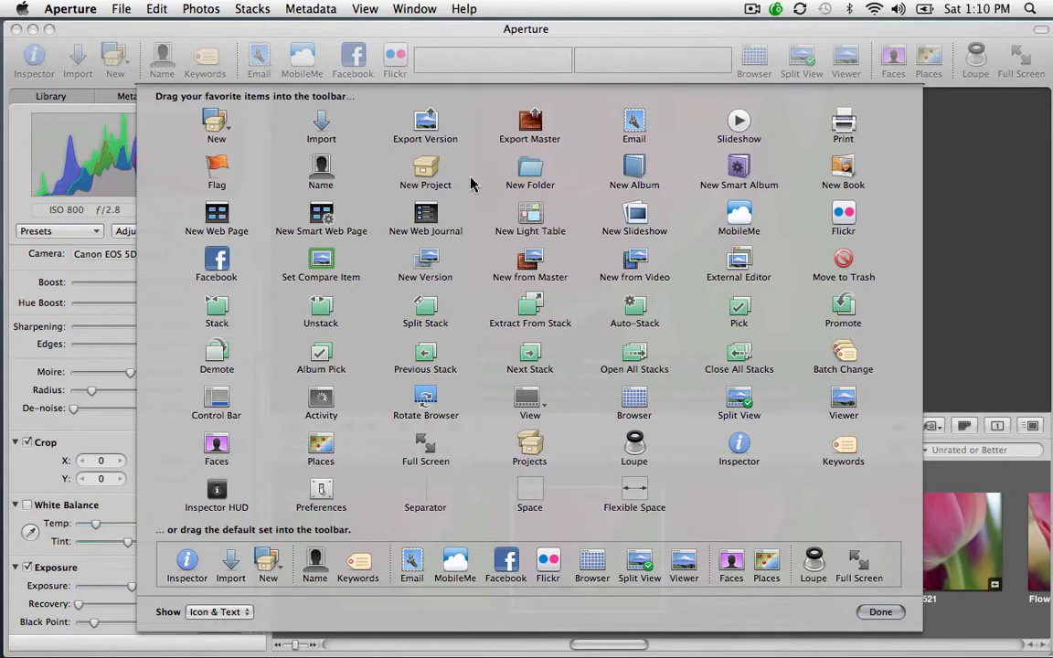
pyautogui.moveTo(473, 203)
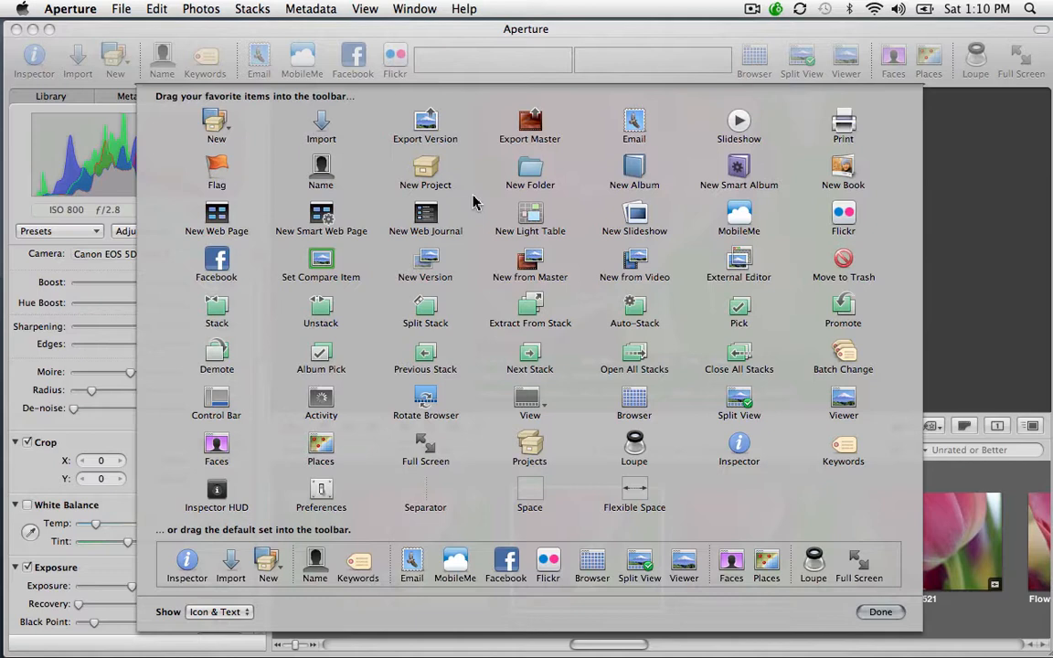
pyautogui.moveTo(425, 262)
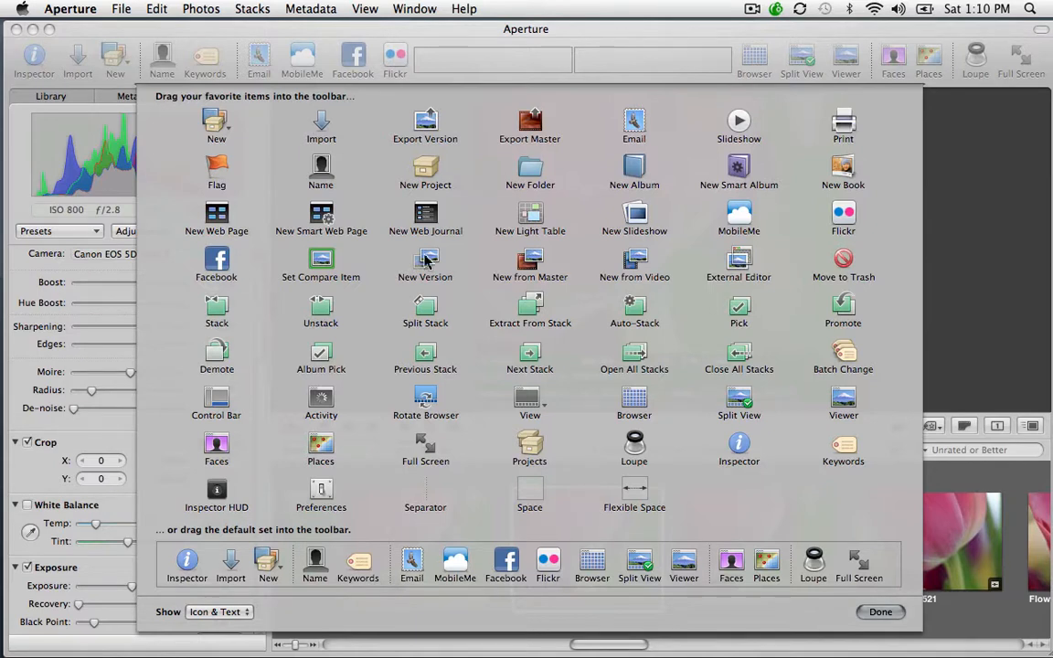
pyautogui.moveTo(425, 265); pyautogui.dragTo(425, 69)
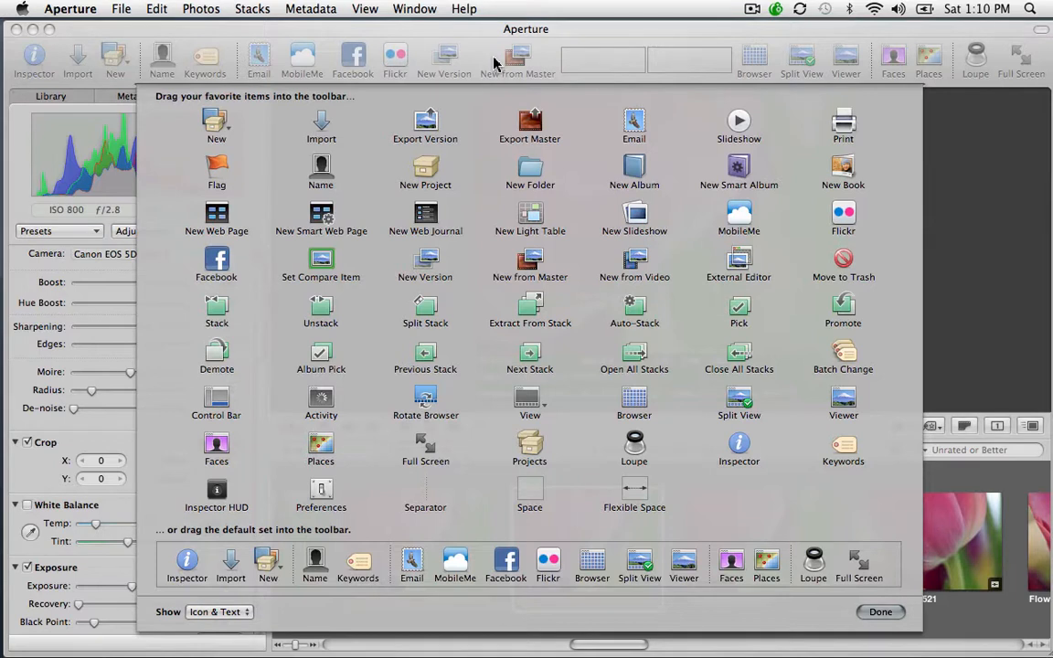
pyautogui.moveTo(726, 349)
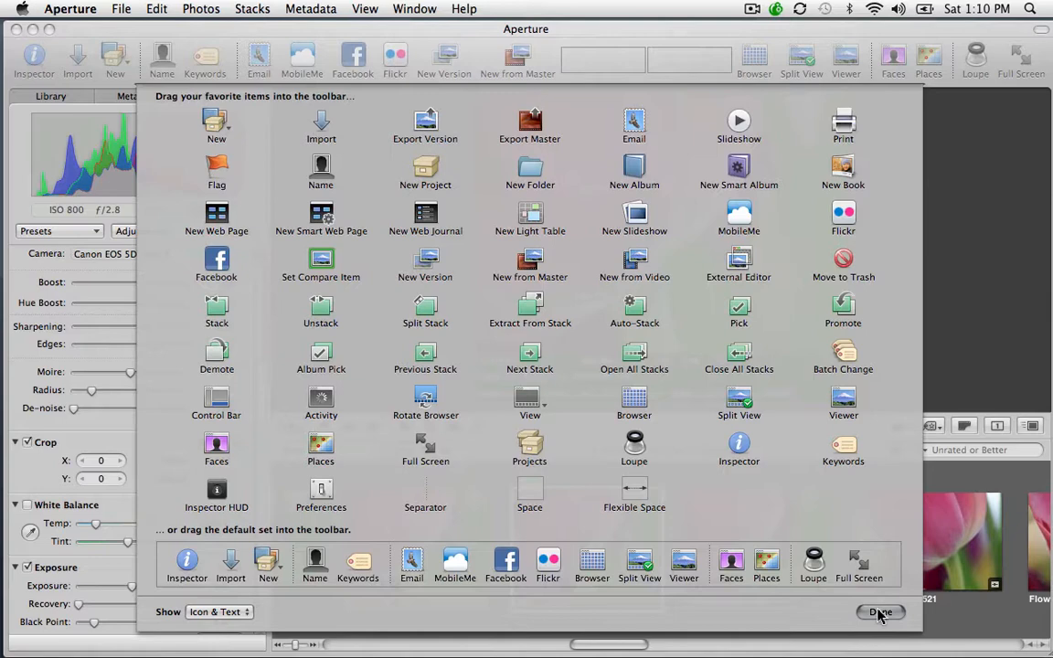
# - Close toolbar customization with New Version and New from Master beside Flickr
pyautogui.click(881, 613)
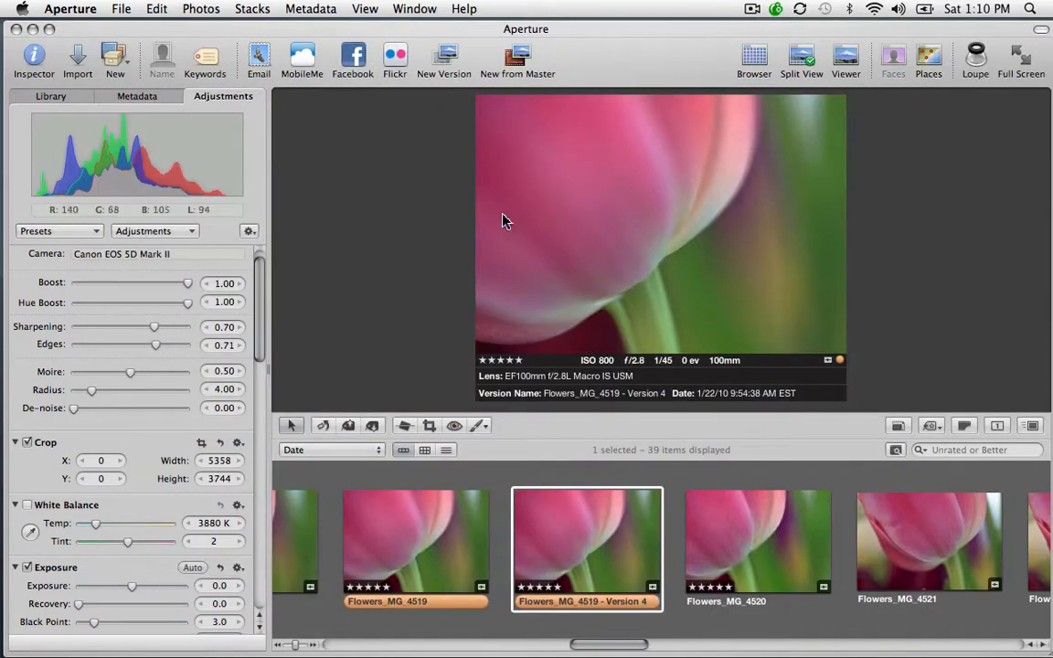
pyautogui.moveTo(445, 59)
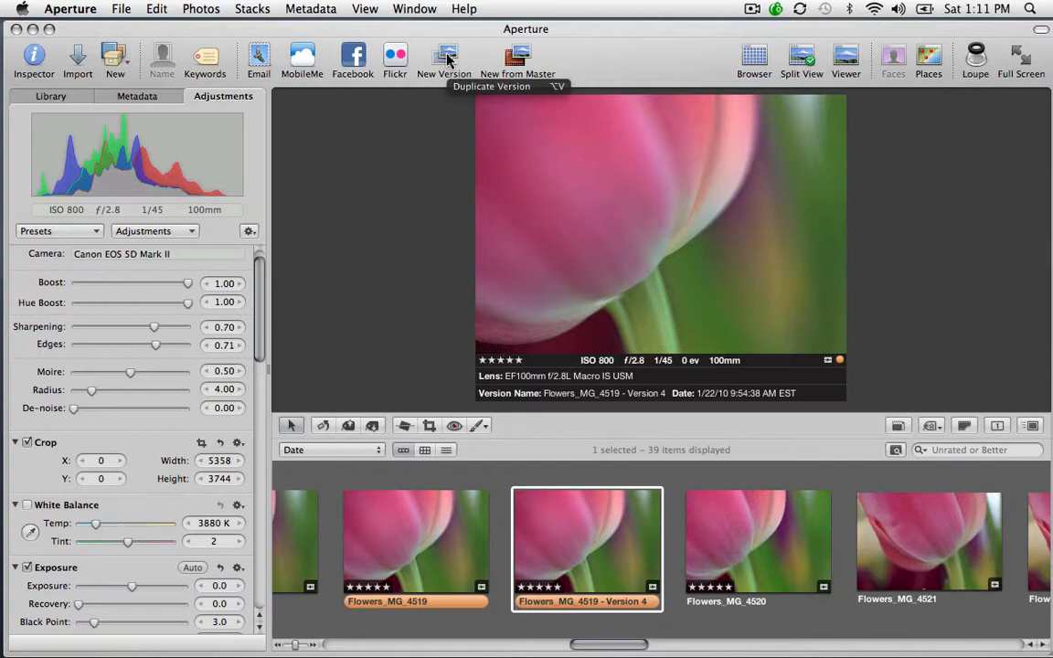
pyautogui.moveTo(517, 56)
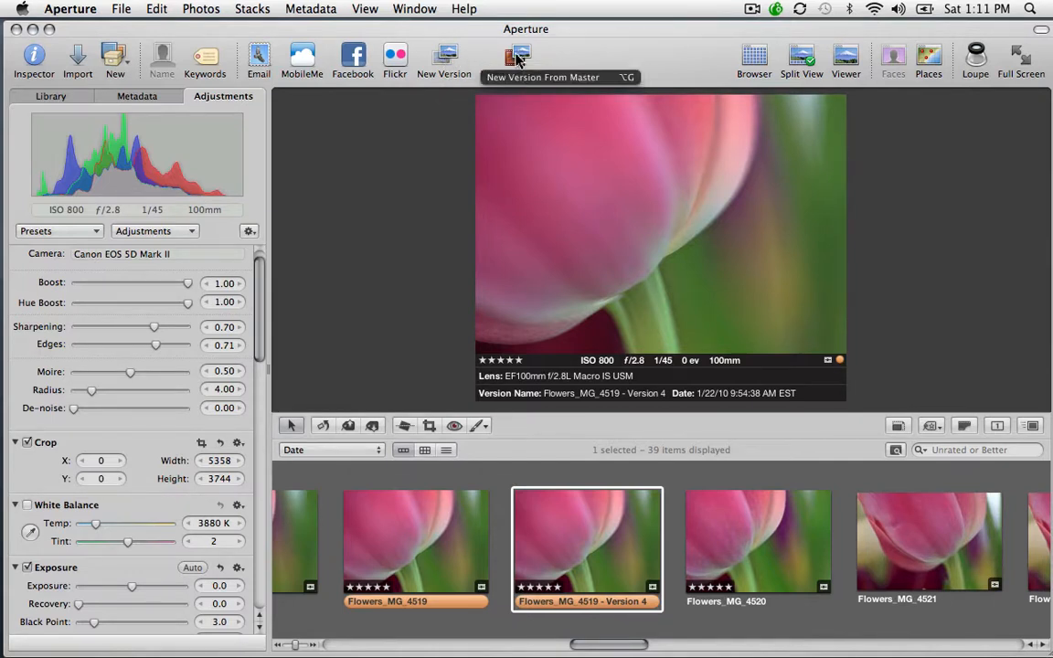
pyautogui.moveTo(517, 57)
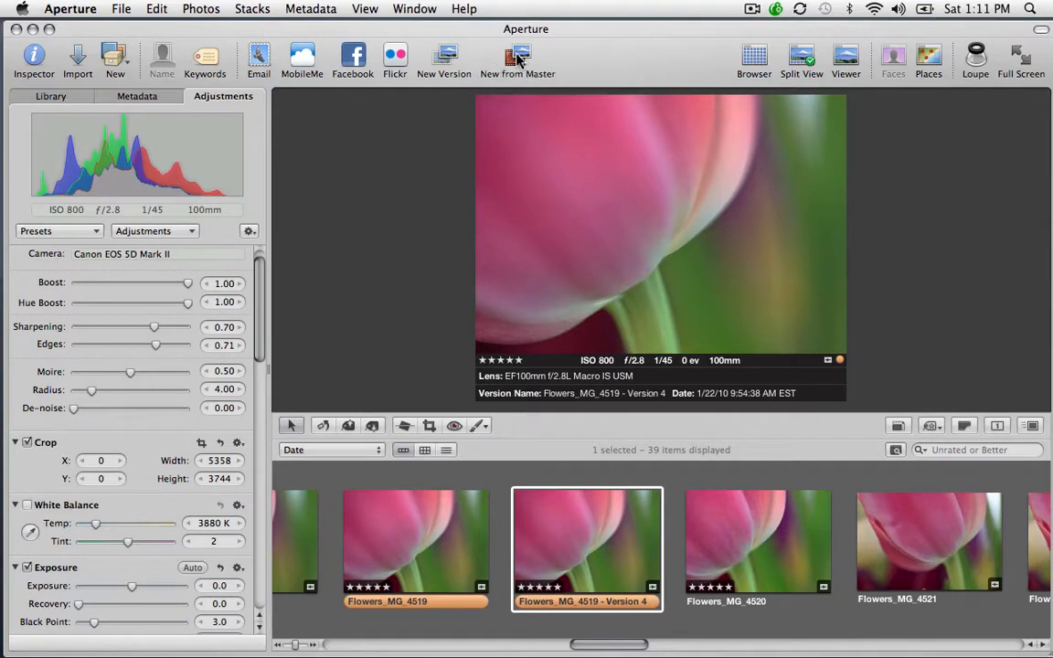
pyautogui.moveTo(517, 59)
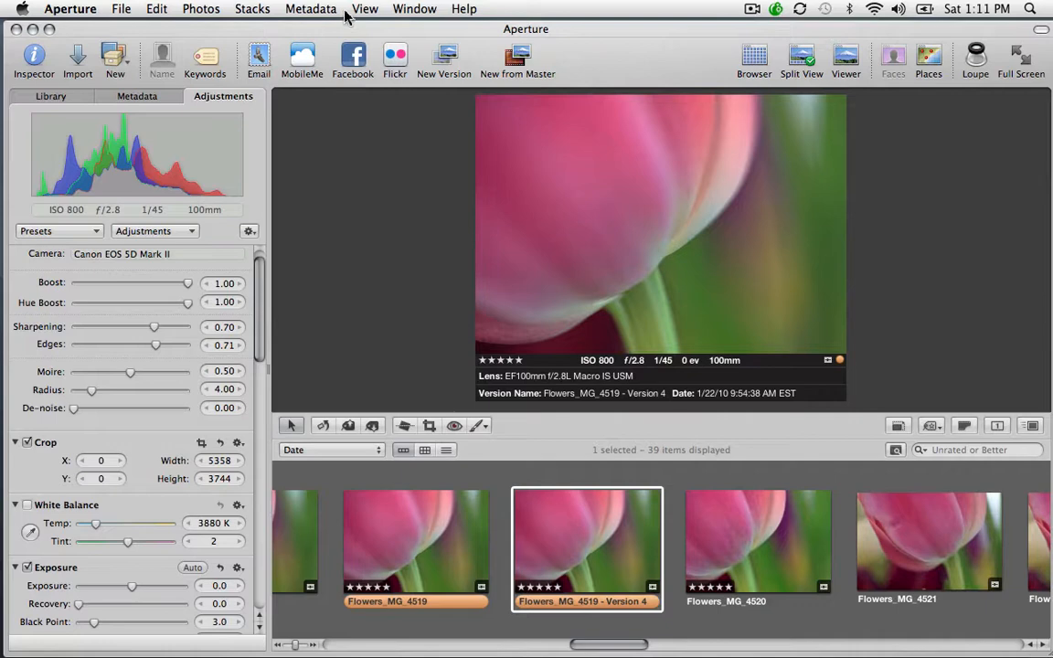
pyautogui.click(201, 8)
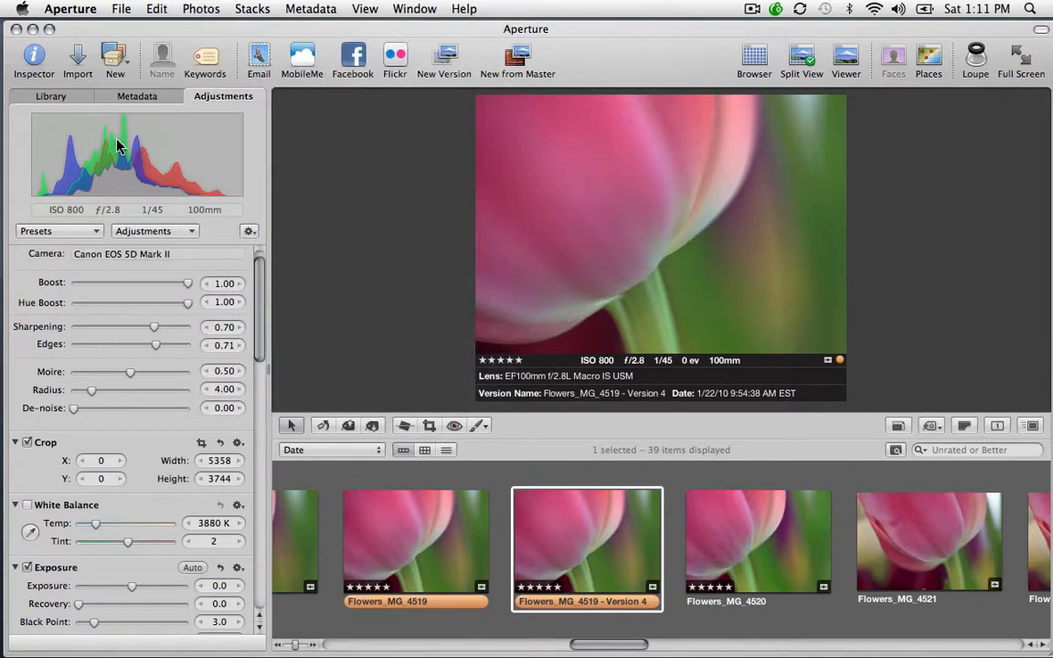
pyautogui.click(69, 8)
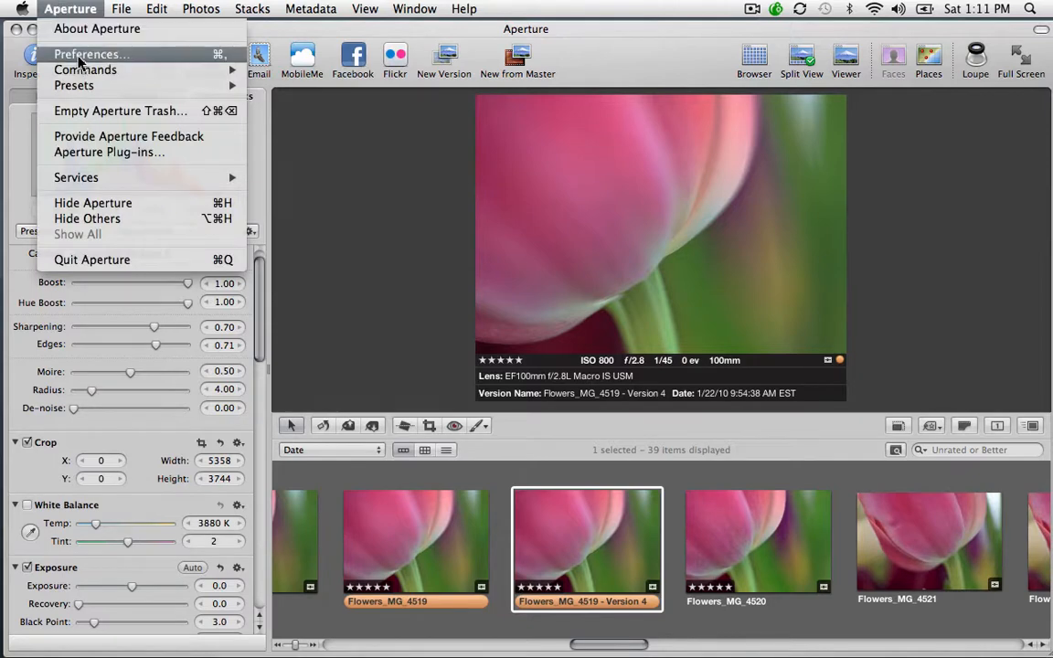
pyautogui.click(91, 54)
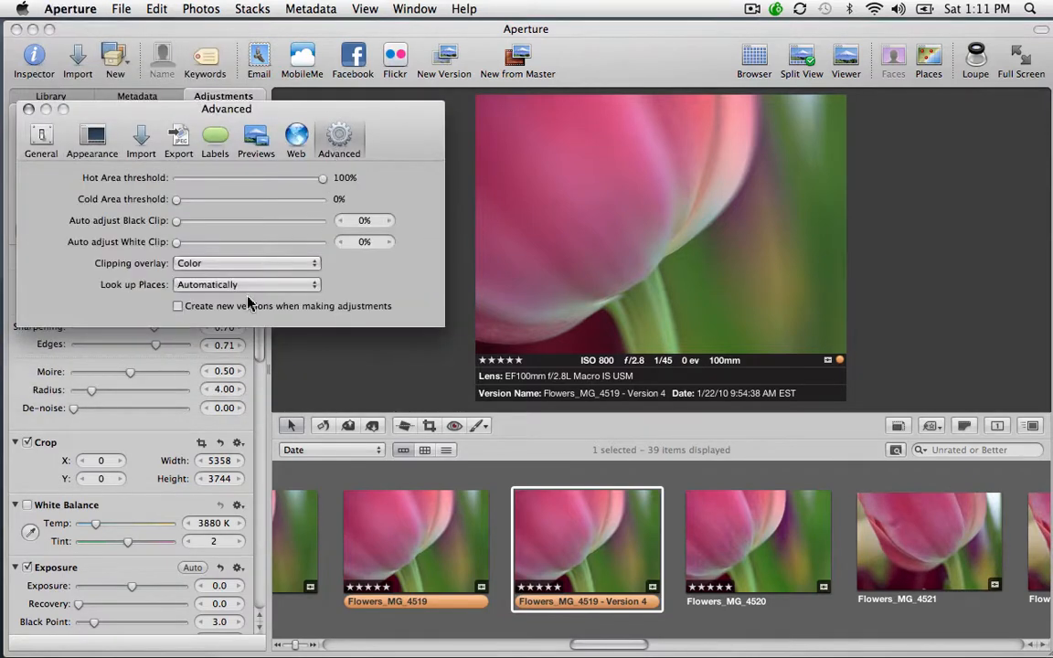
pyautogui.moveTo(267, 320)
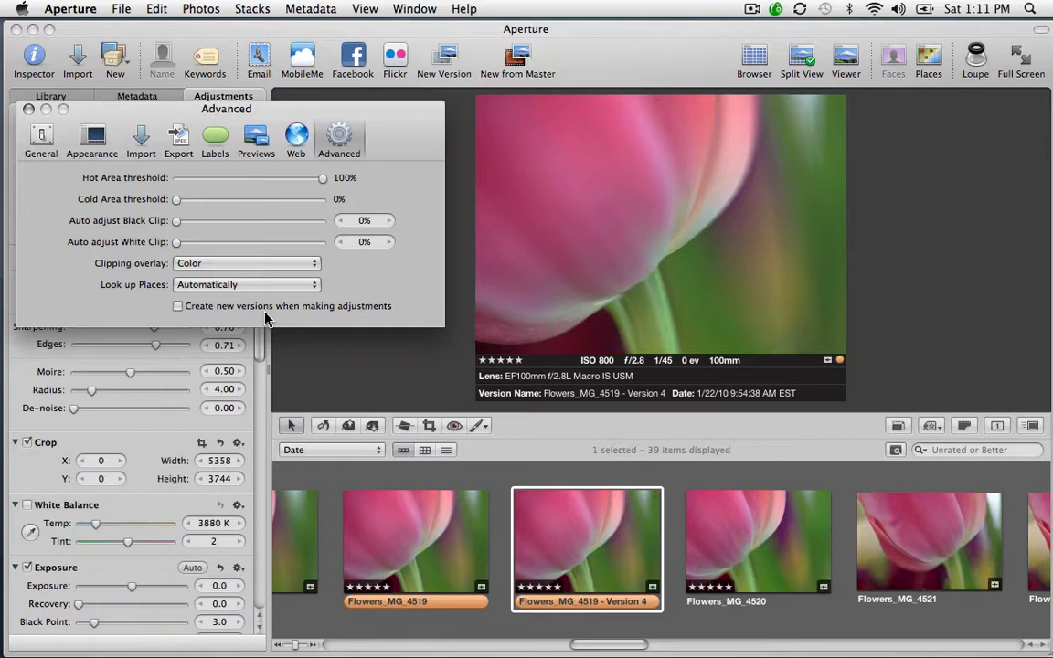
pyautogui.moveTo(168, 137)
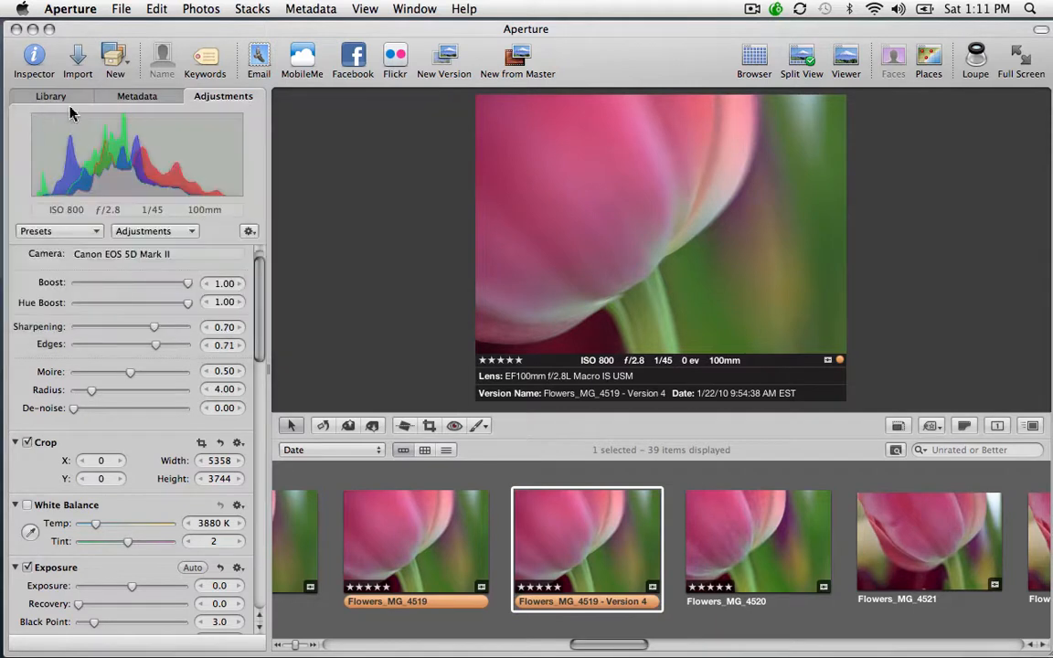
pyautogui.moveTo(158, 125)
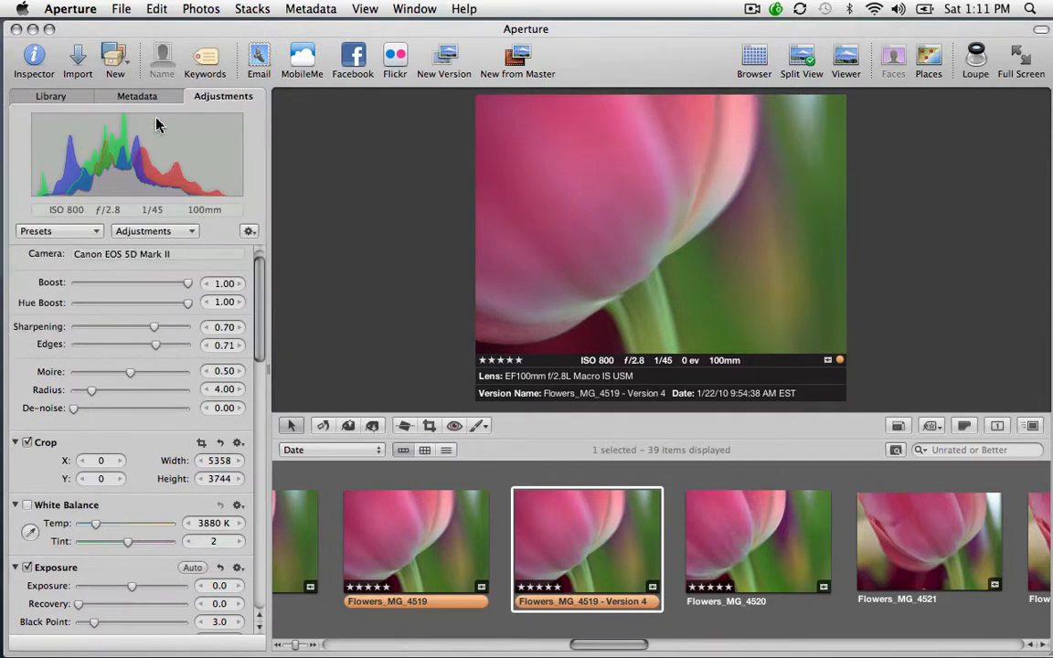
pyautogui.moveTo(512, 164)
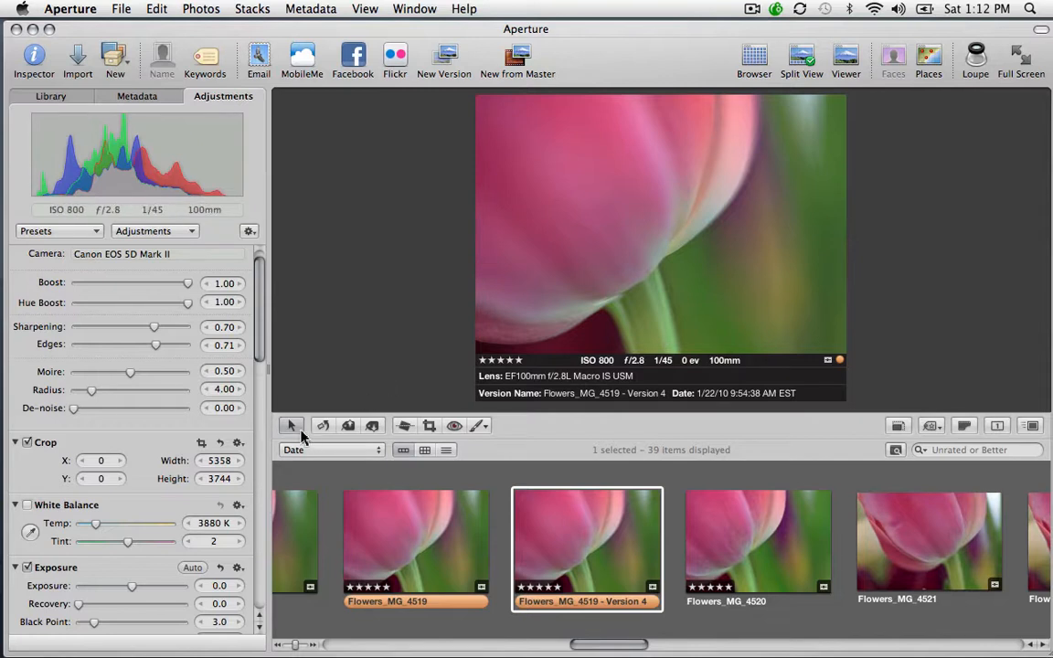
pyautogui.moveTo(306, 438)
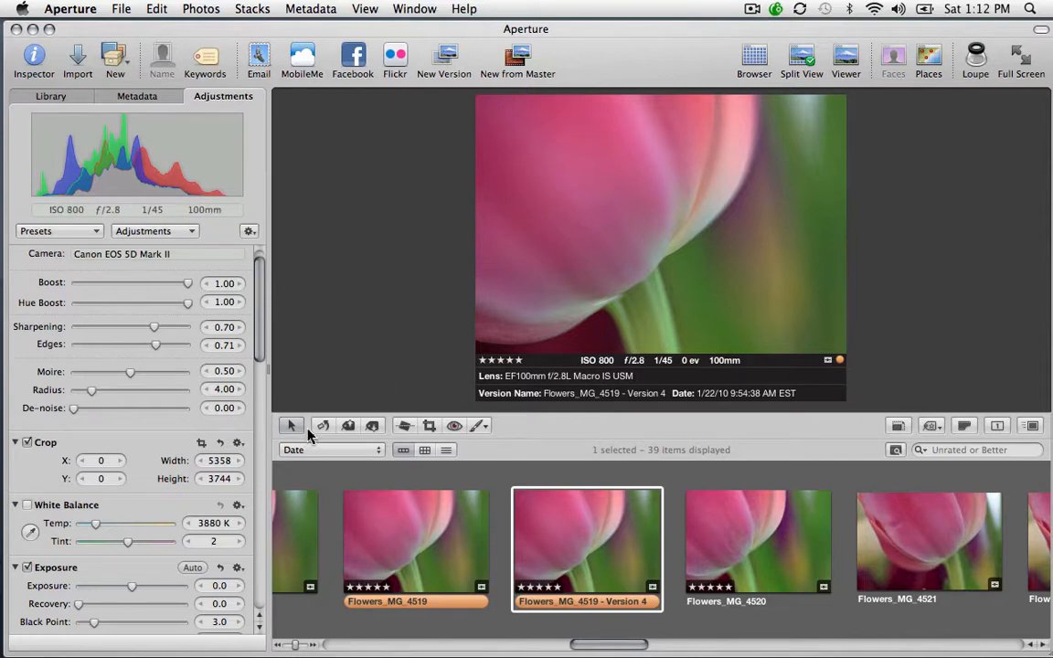
pyautogui.moveTo(354, 399)
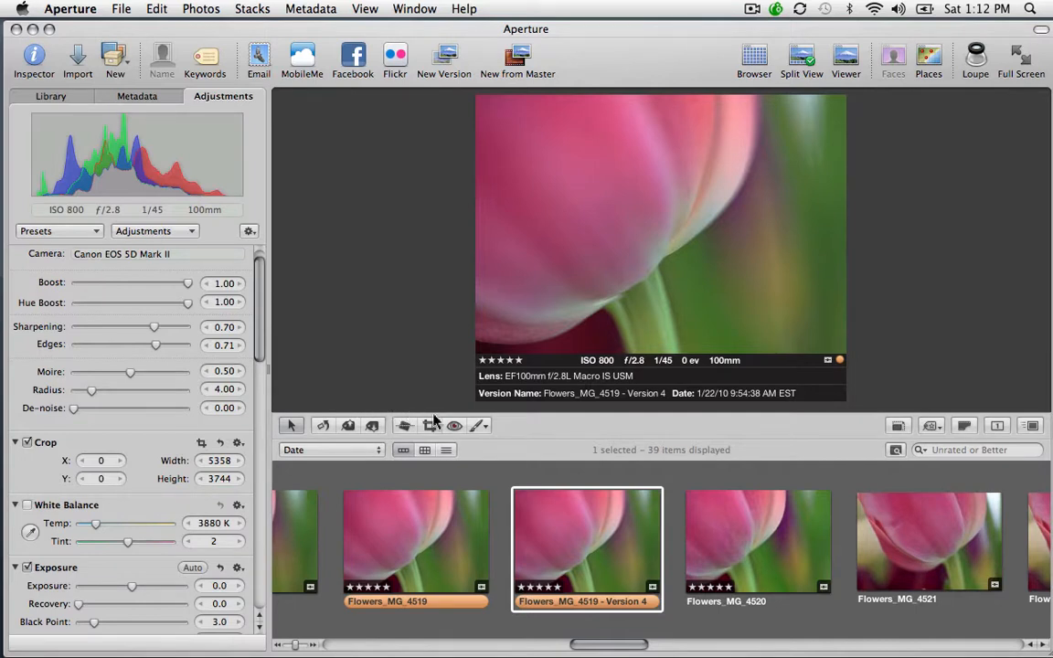
pyautogui.moveTo(464, 411)
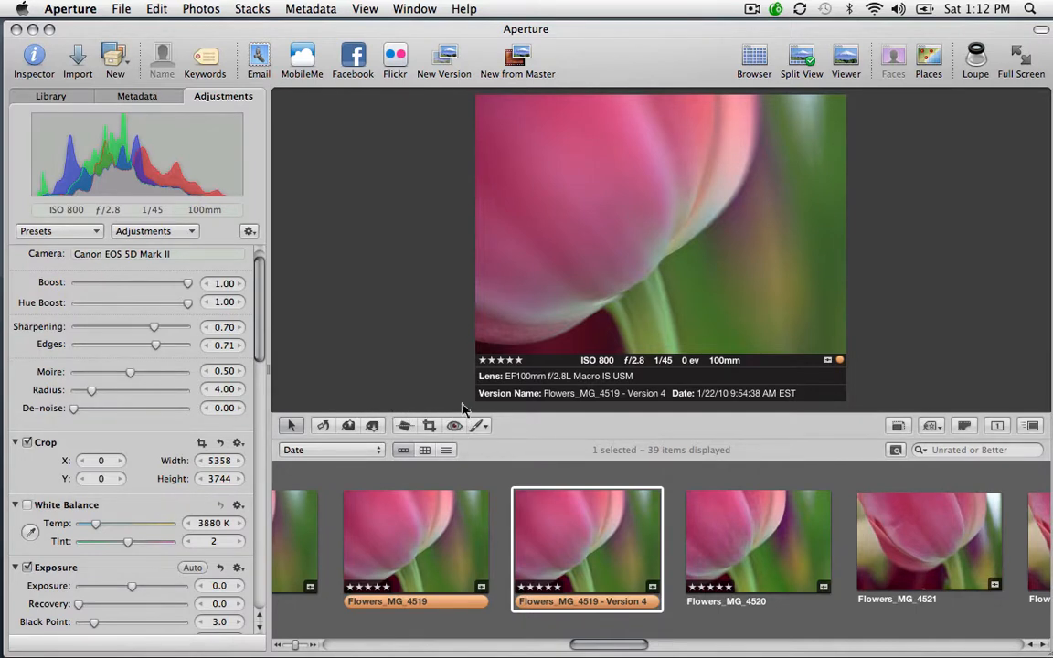
pyautogui.moveTo(448, 346)
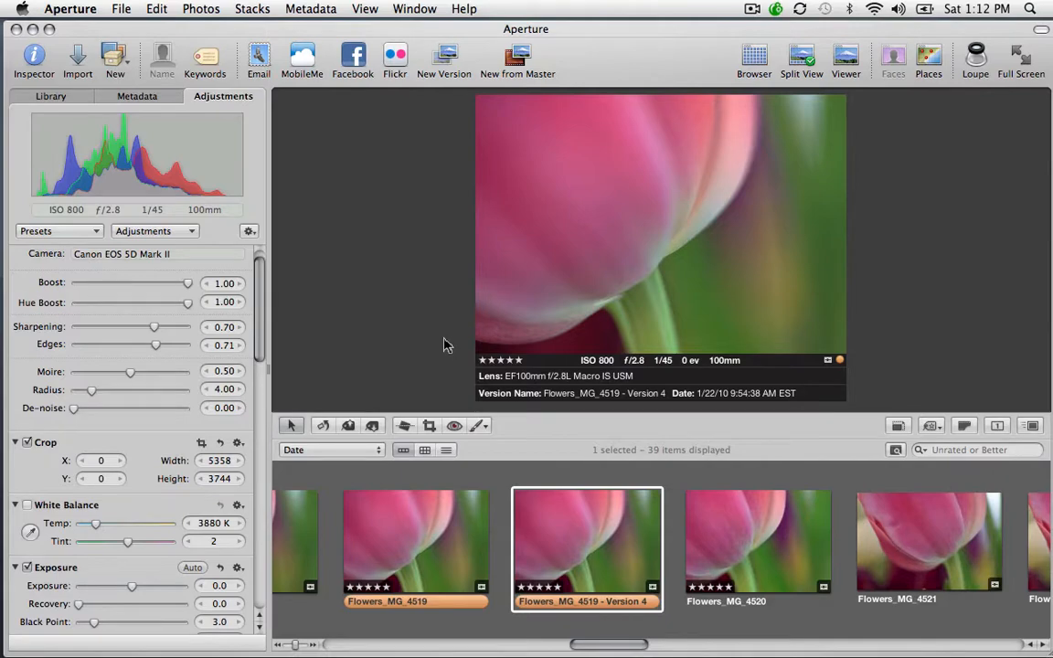
# - Show Flowers_MG_4519 - Version 4 in full-screen view from the toolbar
pyautogui.click(1021, 60)
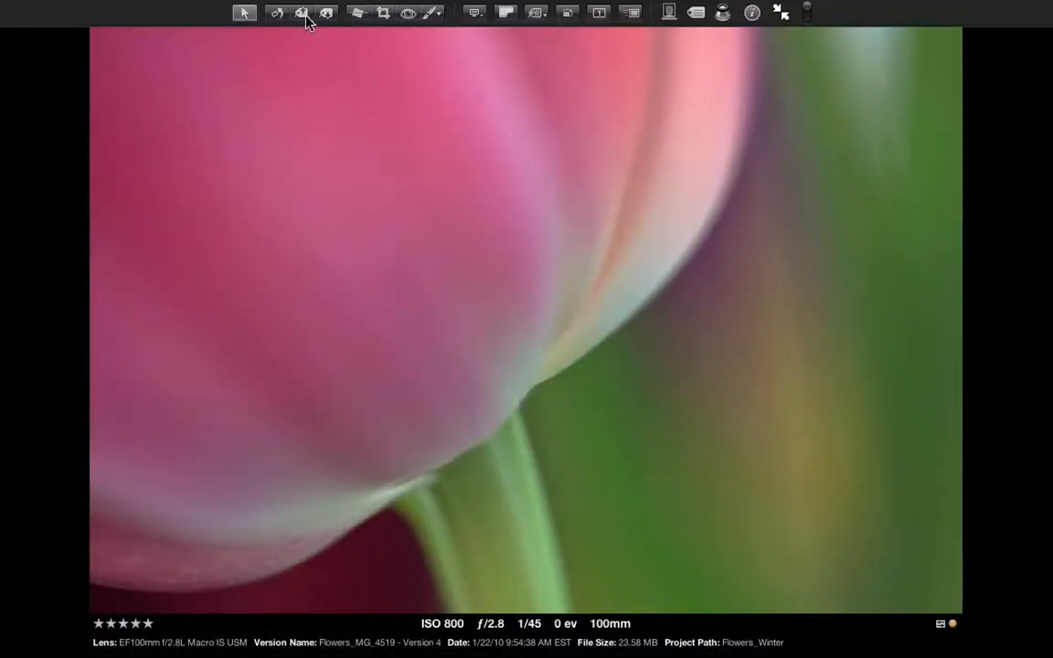
pyautogui.moveTo(432, 11)
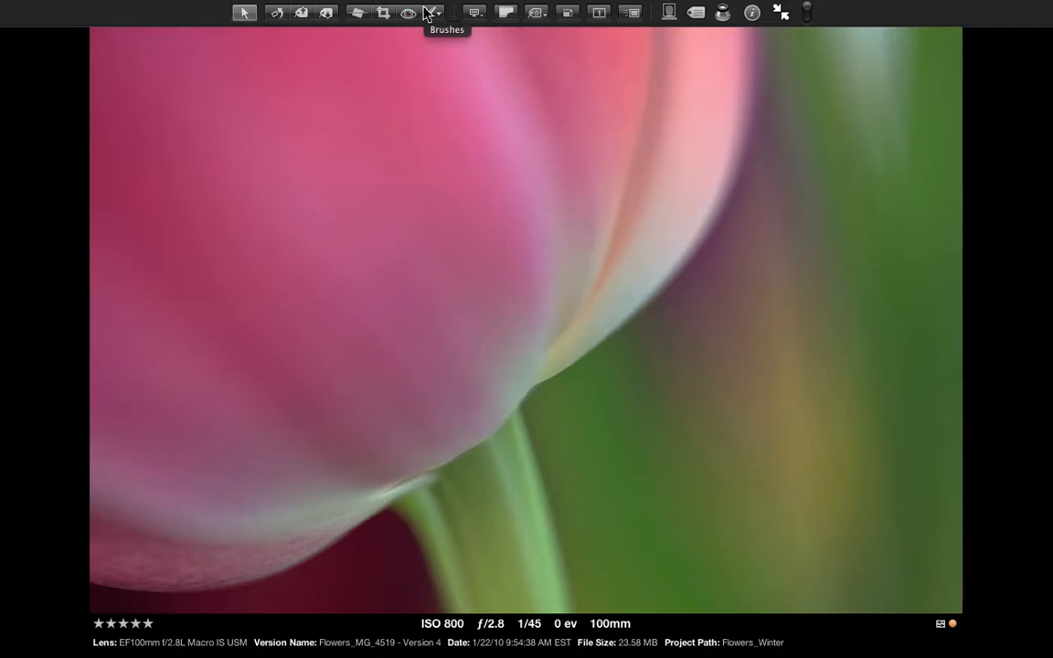
pyautogui.moveTo(434, 13)
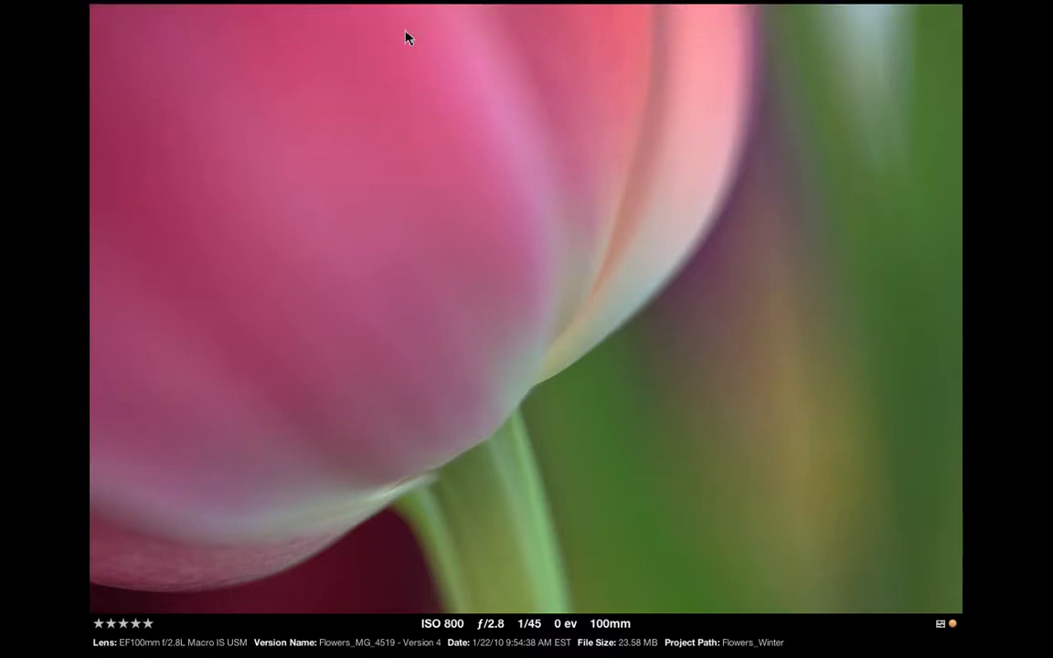
pyautogui.moveTo(405, 60)
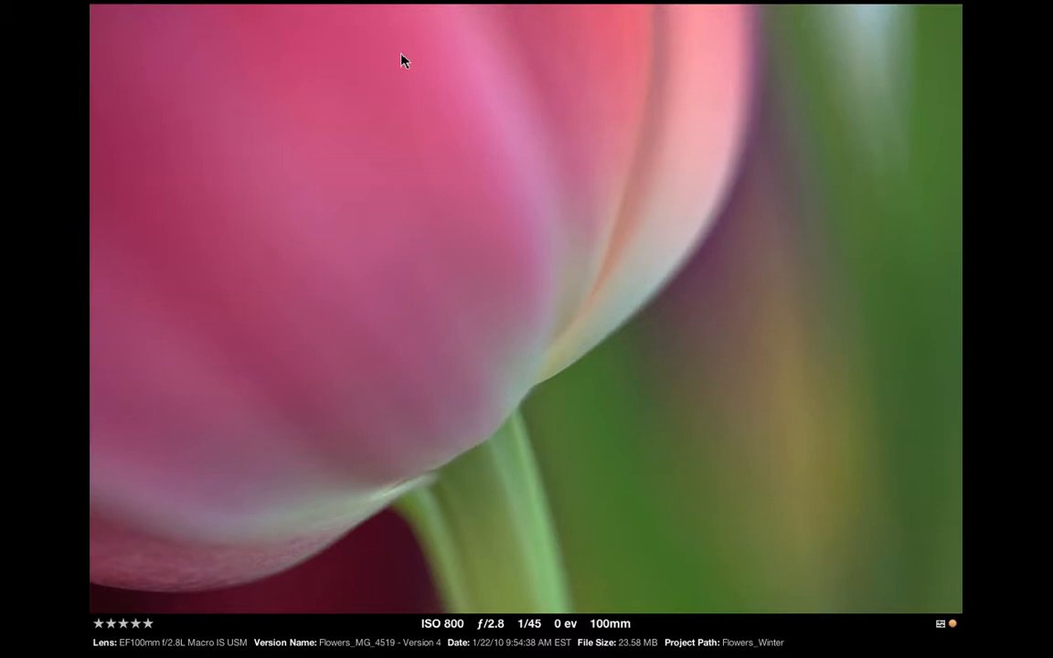
pyautogui.moveTo(397, 74)
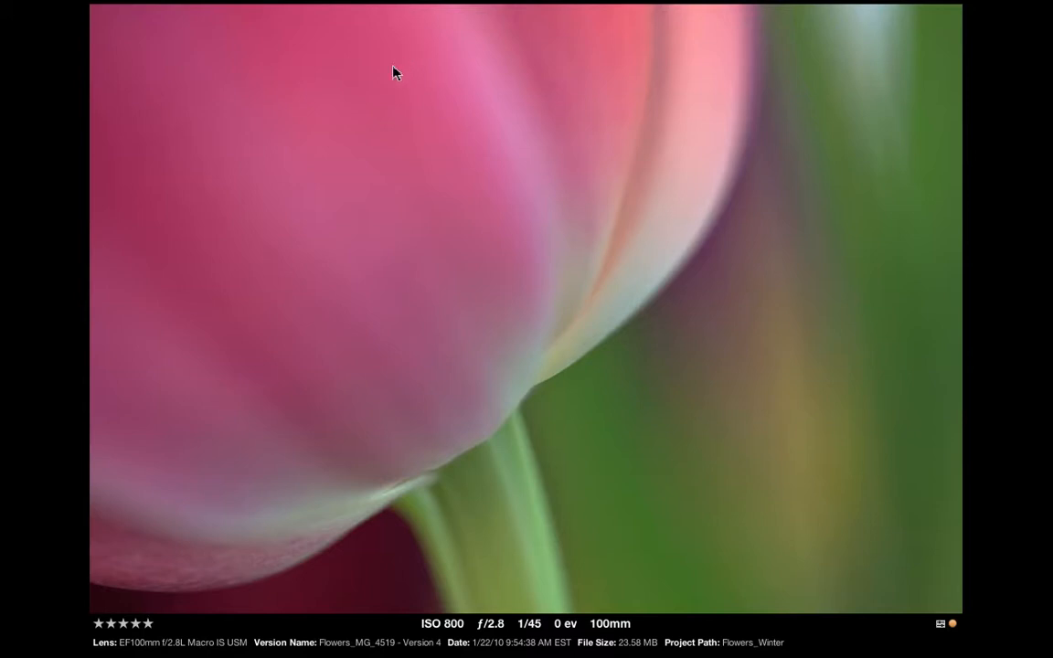
pyautogui.moveTo(390, 80)
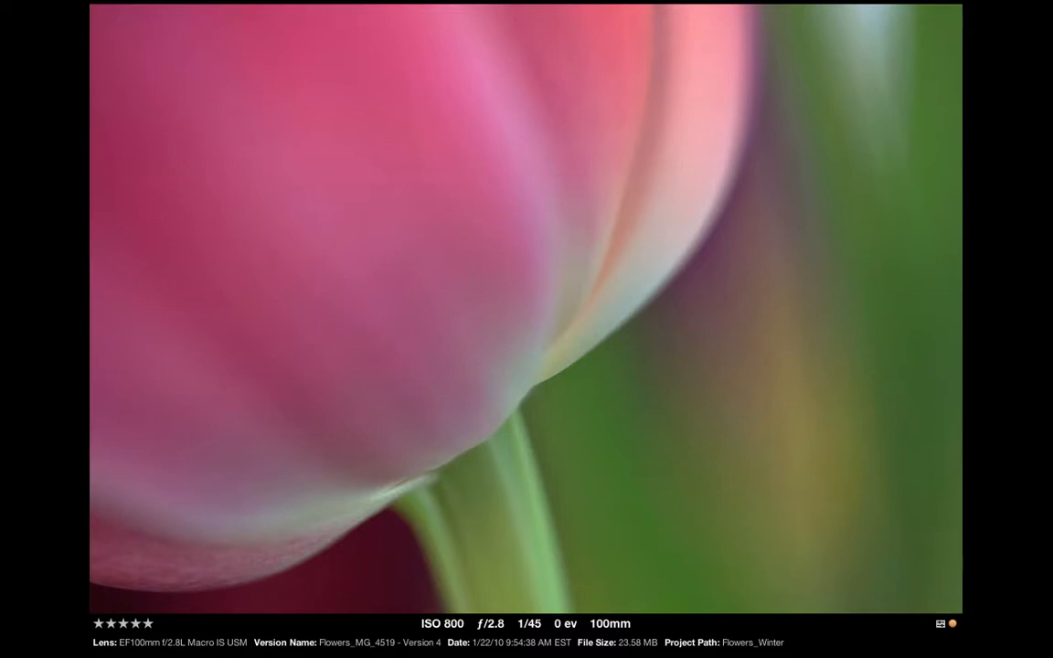
pyautogui.moveTo(176, 153)
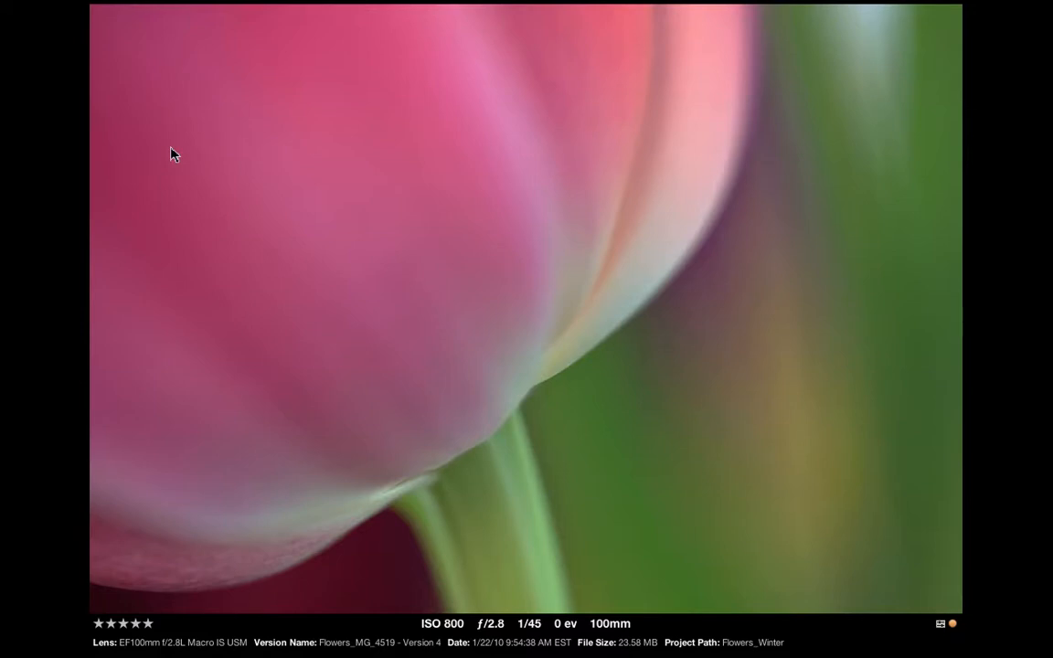
pyautogui.moveTo(118, 177)
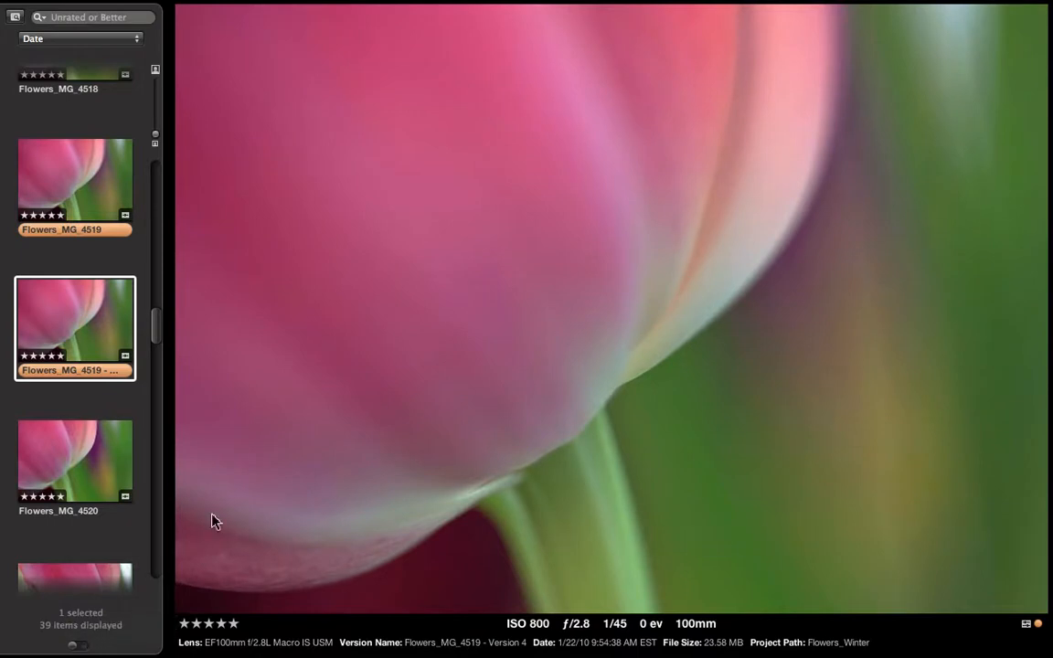
pyautogui.moveTo(277, 462)
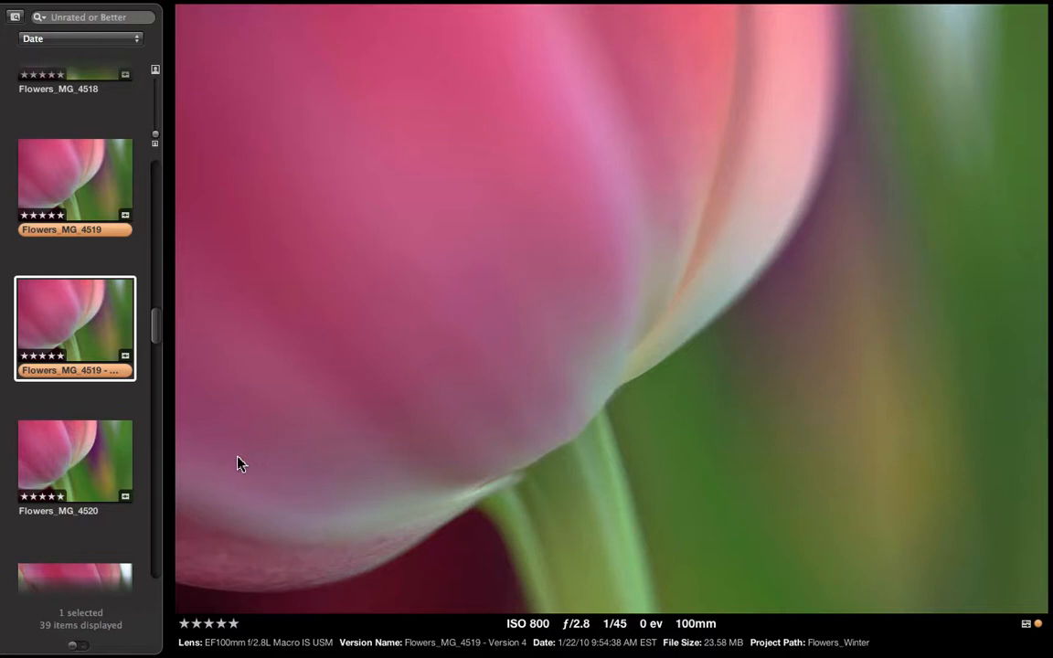
pyautogui.moveTo(236, 469)
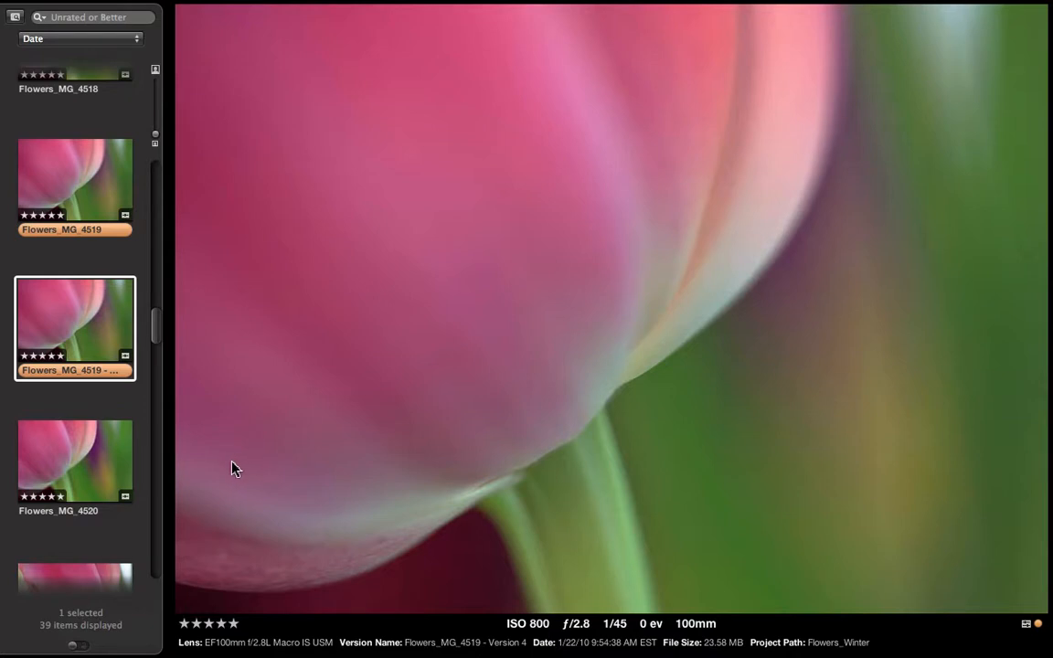
pyautogui.moveTo(82, 646)
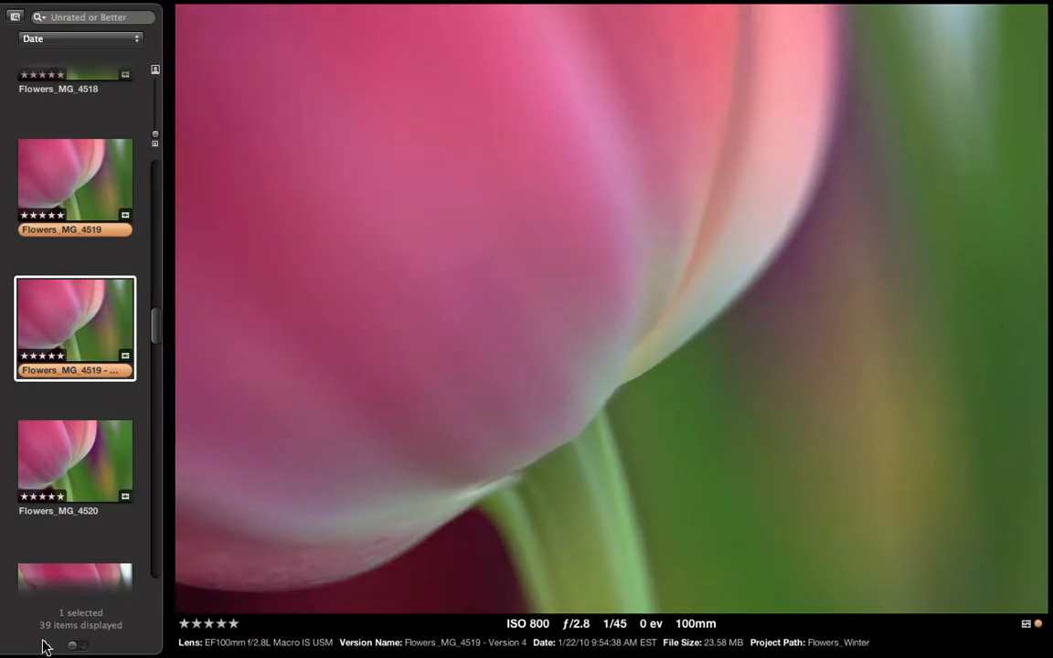
pyautogui.moveTo(228, 510)
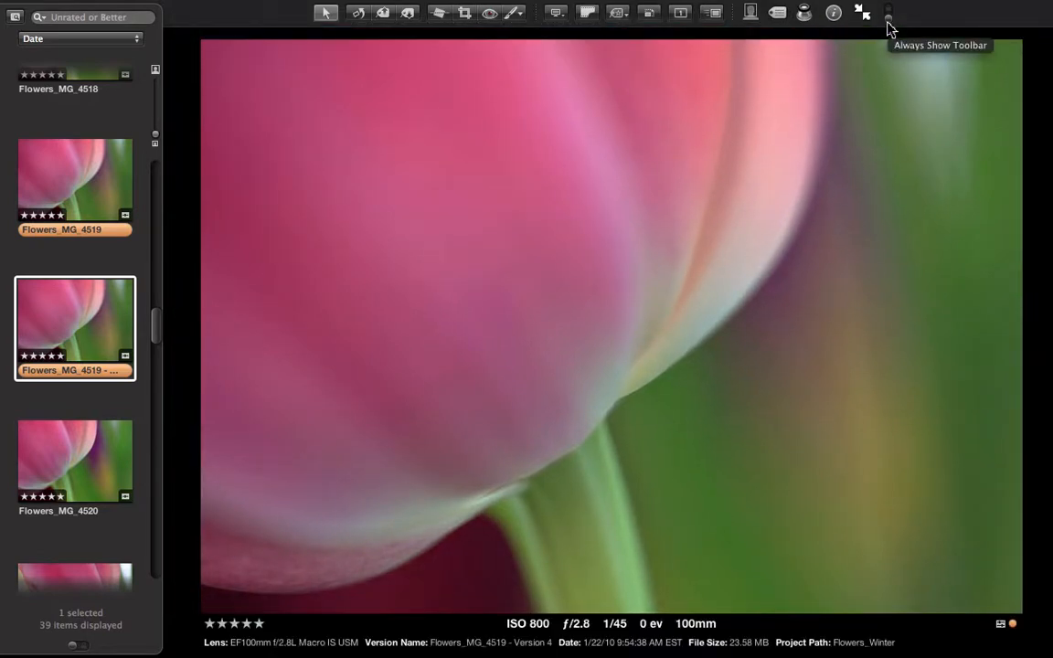
pyautogui.moveTo(674, 47)
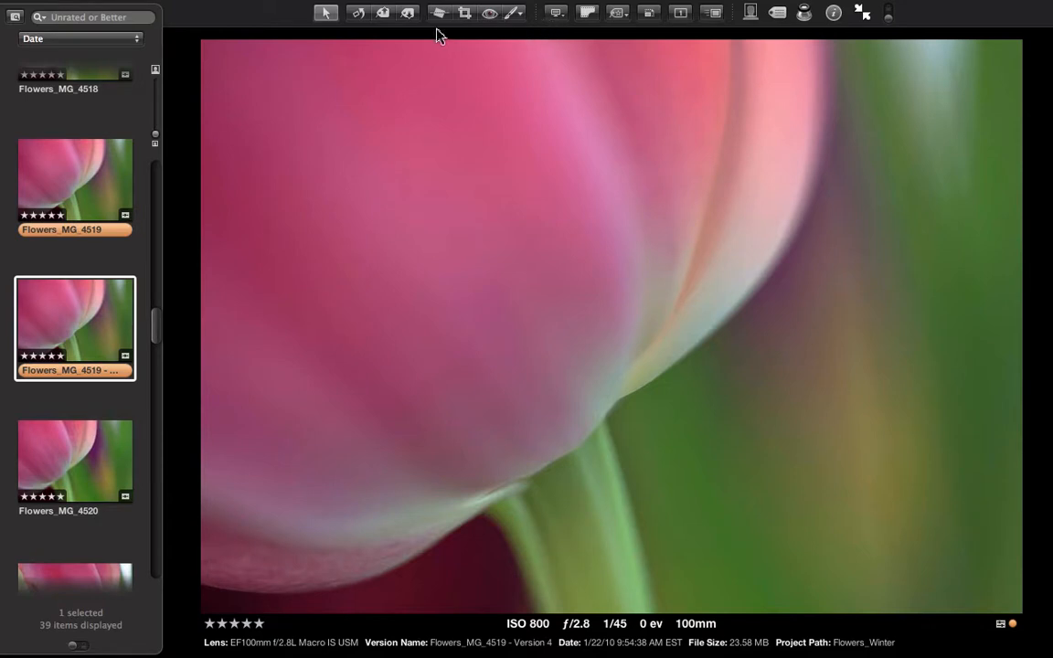
pyautogui.moveTo(622, 27)
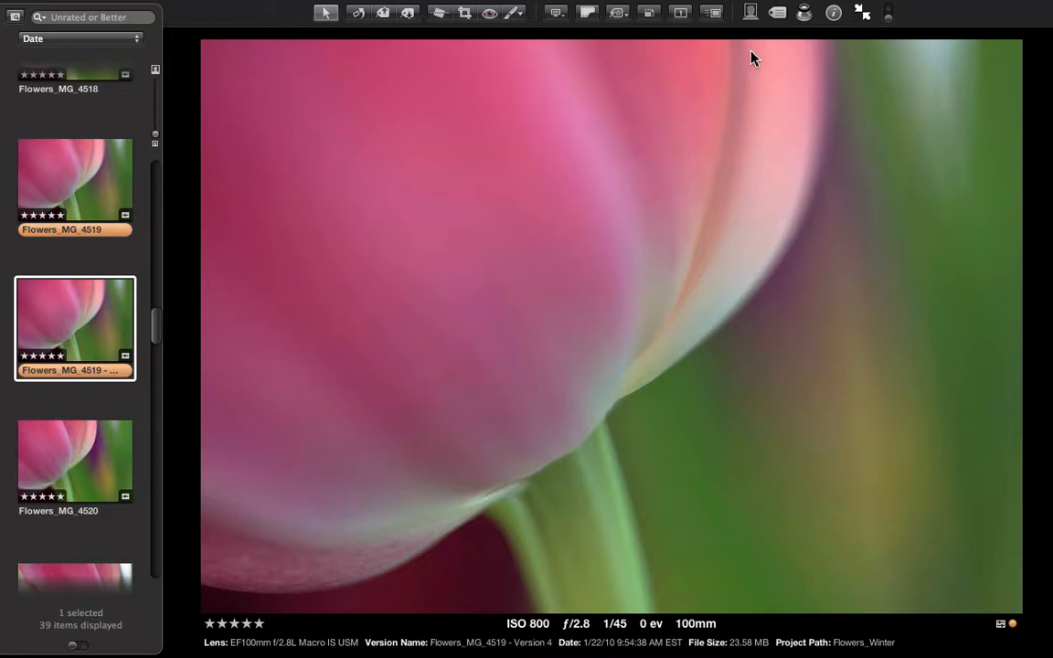
pyautogui.moveTo(759, 53)
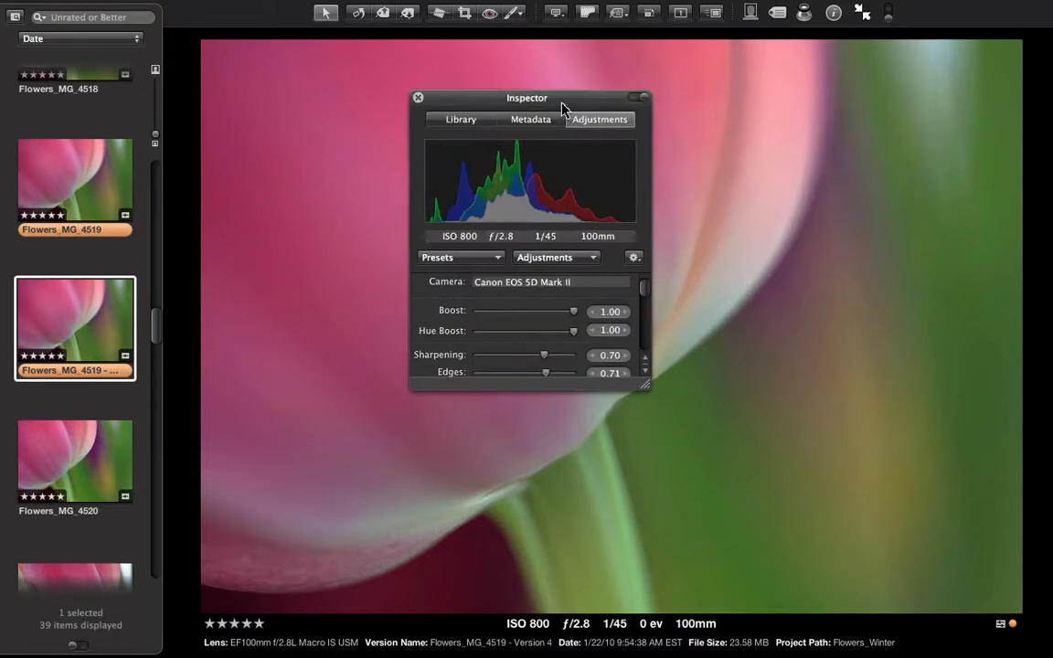
# - Drag the Adjustments Inspector HUD off the tulip to the photo's upper right
pyautogui.moveTo(528, 98); pyautogui.dragTo(845, 67)
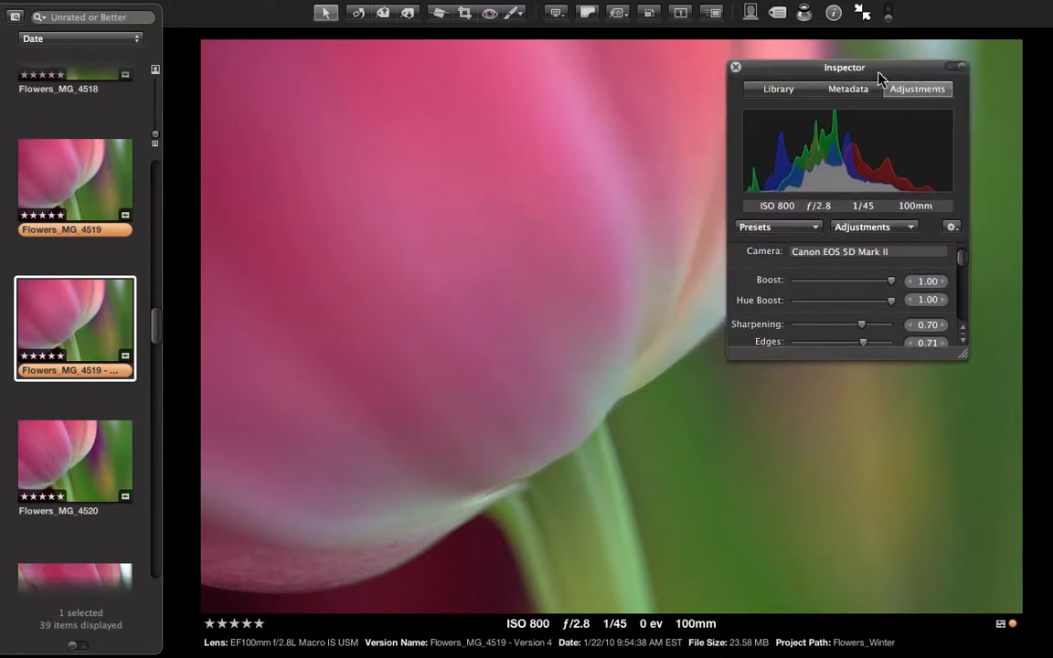
pyautogui.moveTo(844, 67); pyautogui.dragTo(893, 74)
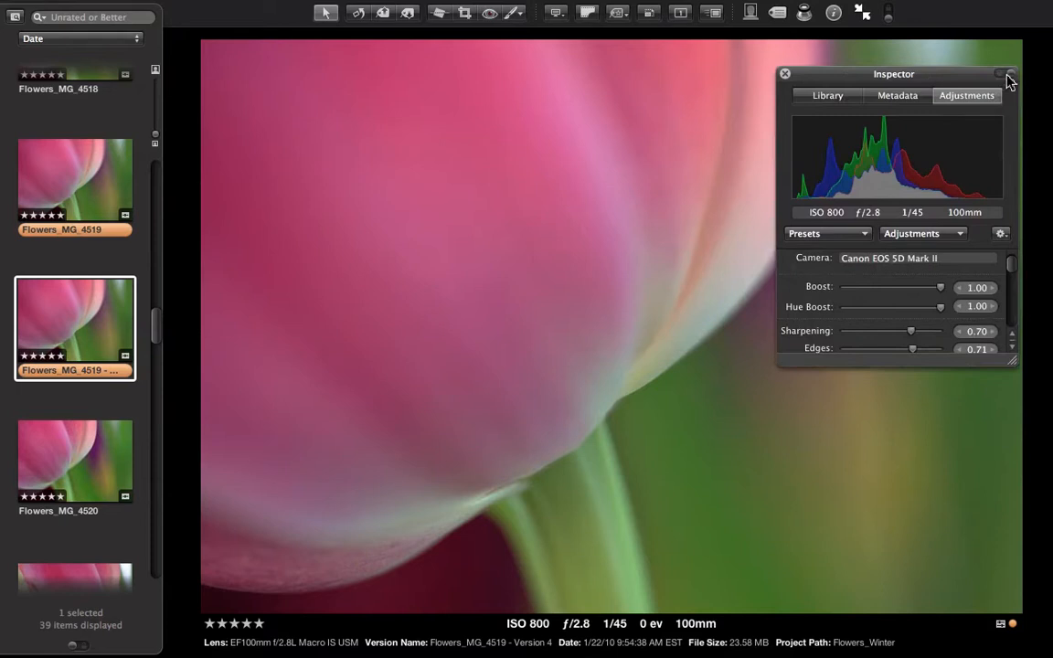
pyautogui.click(1010, 74)
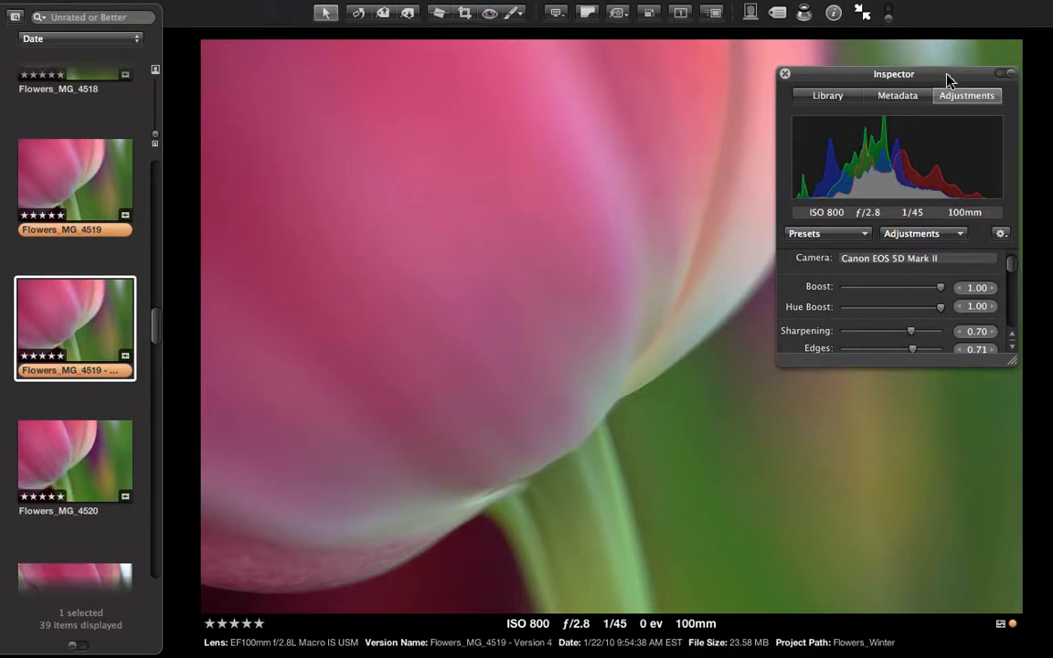
pyautogui.moveTo(1006, 82)
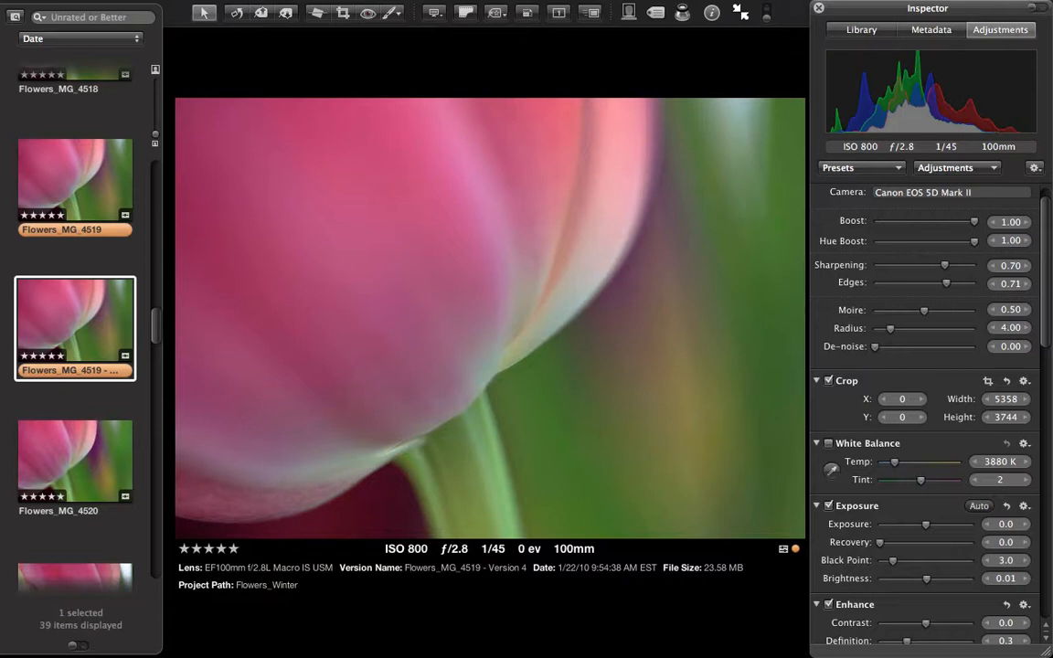
pyautogui.moveTo(764, 136)
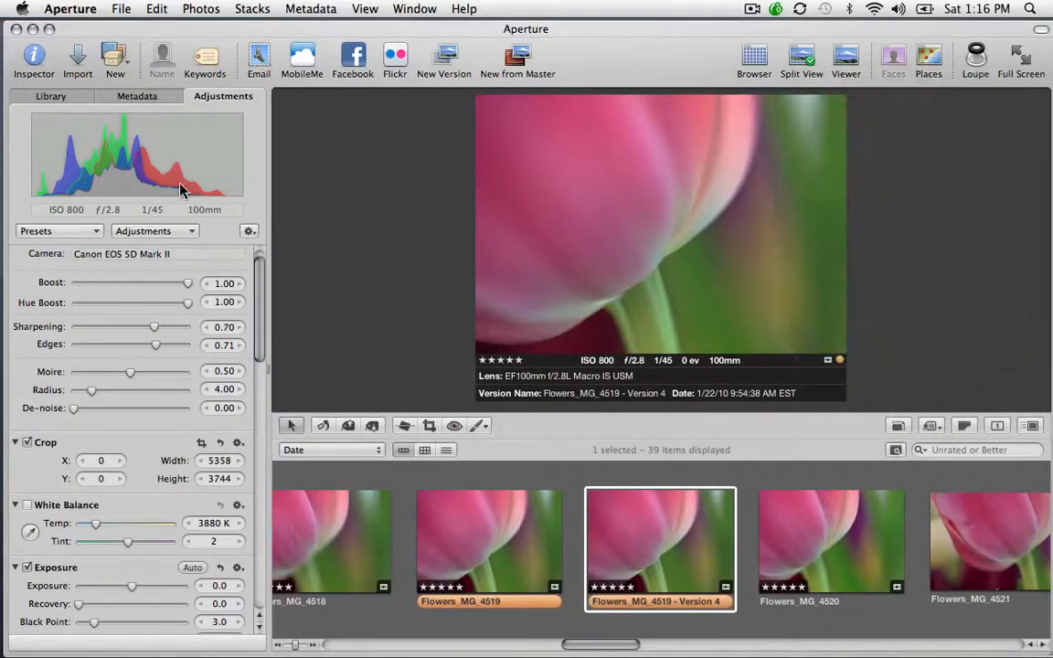
# - Set Full Screen Viewer brightness to 18% in Appearance preferences, then re-enter full screen
pyautogui.click(70, 8)
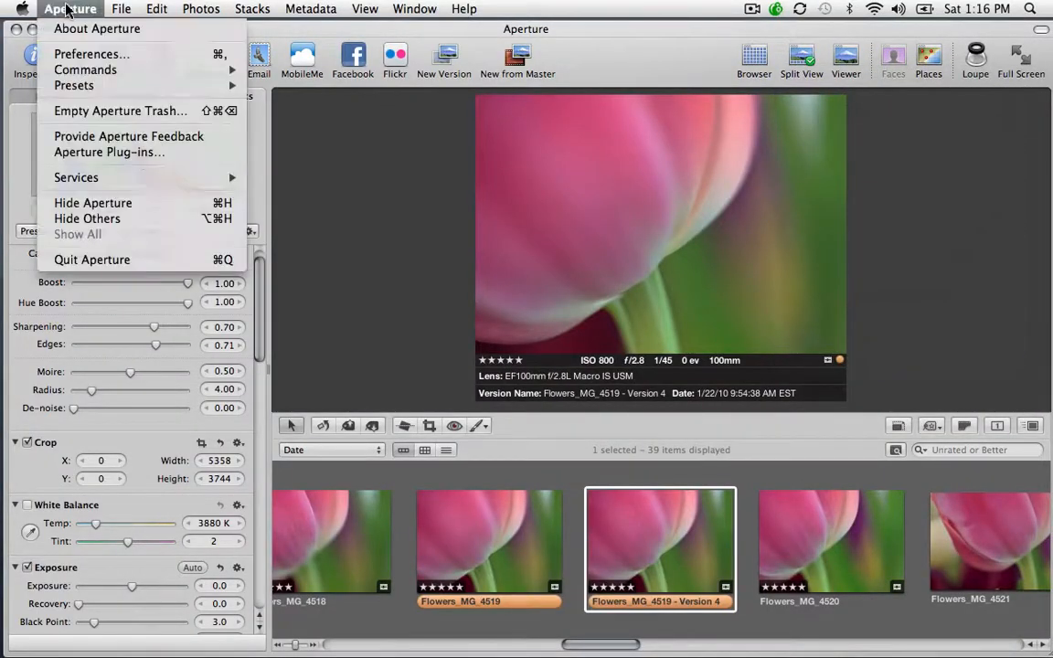
pyautogui.moveTo(91, 54)
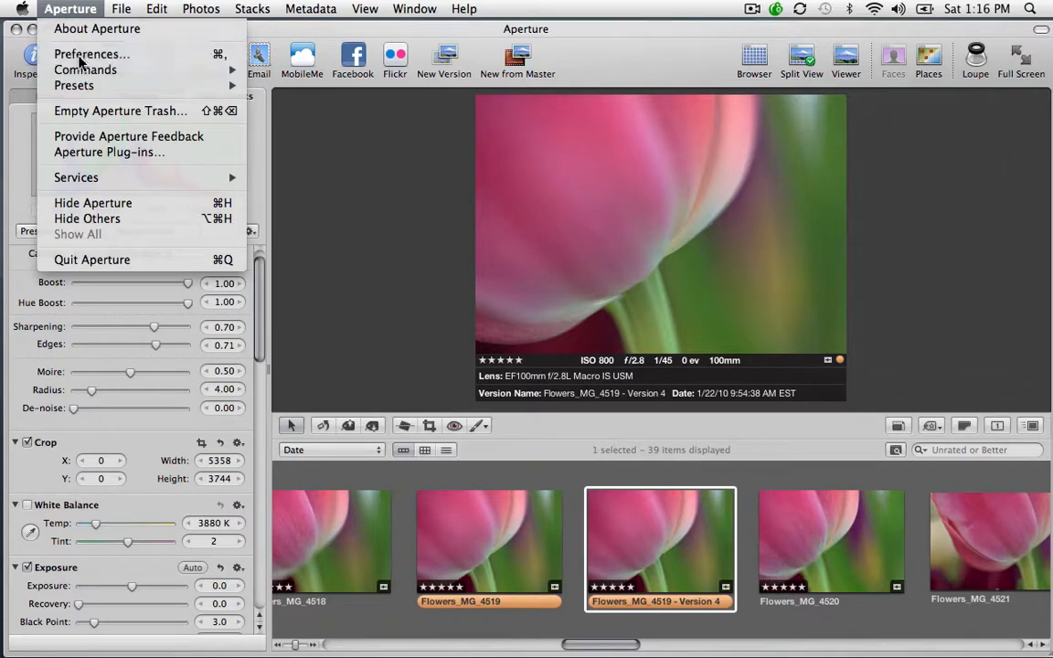
pyautogui.click(90, 54)
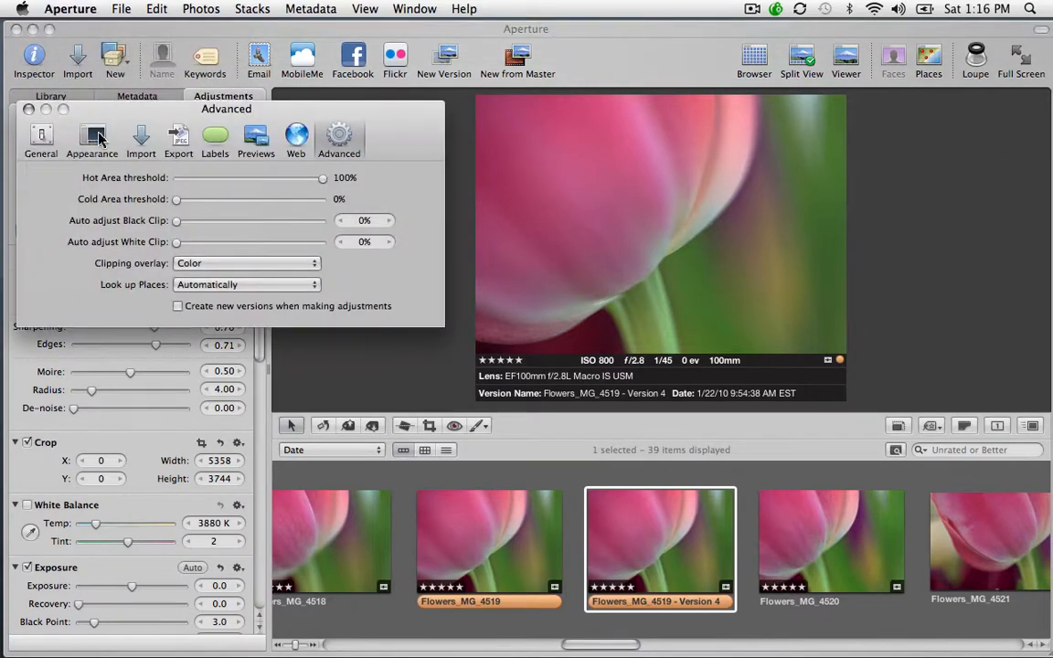
pyautogui.click(92, 139)
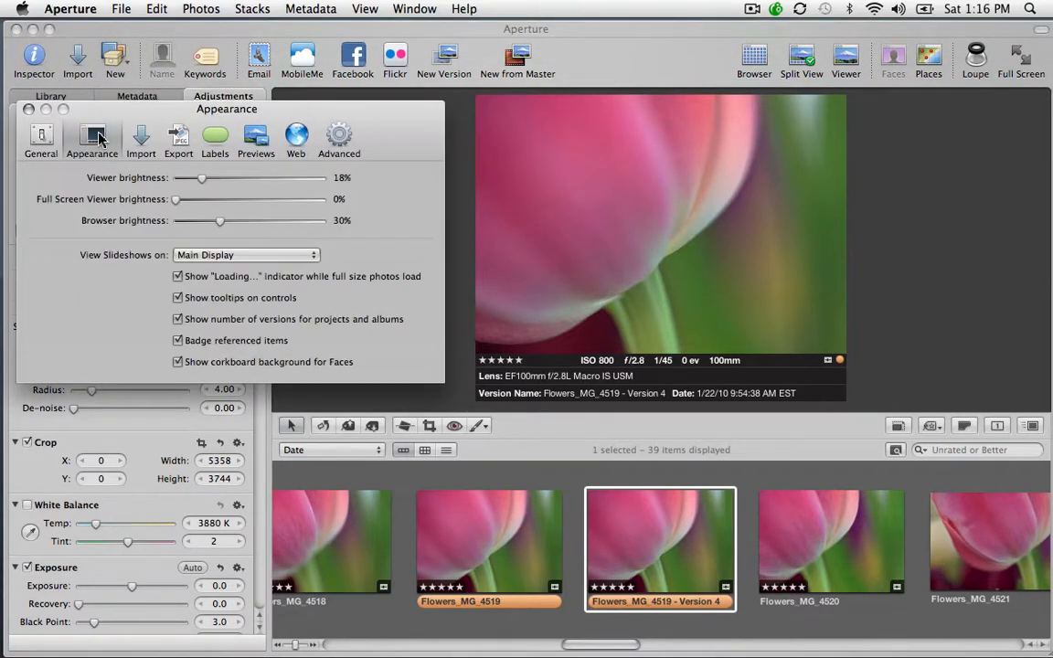
pyautogui.moveTo(183, 199)
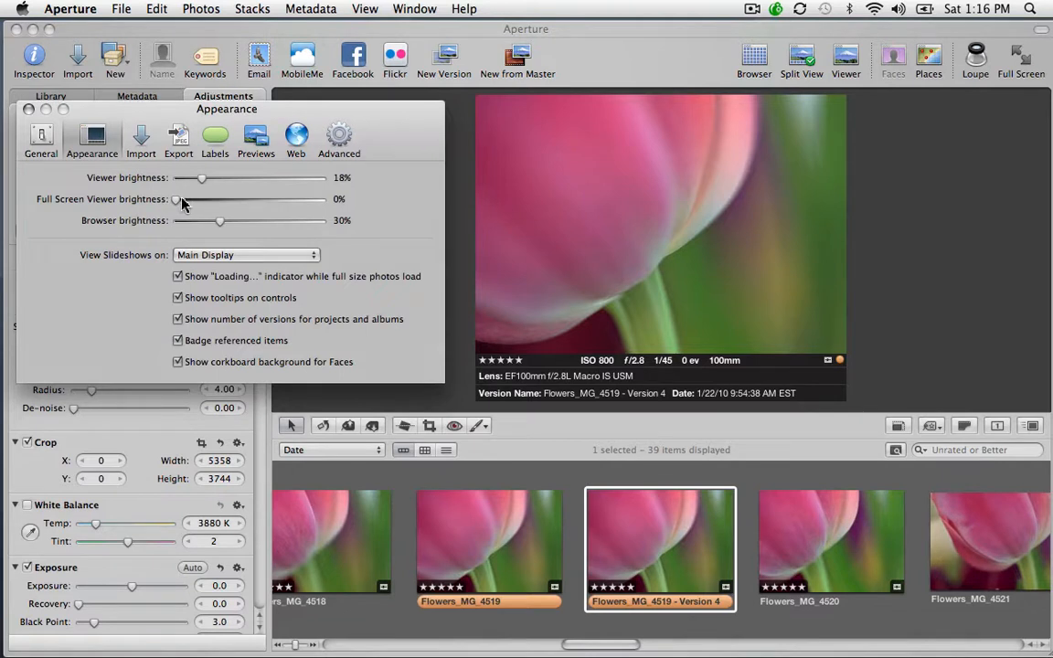
pyautogui.moveTo(176, 199); pyautogui.dragTo(183, 200)
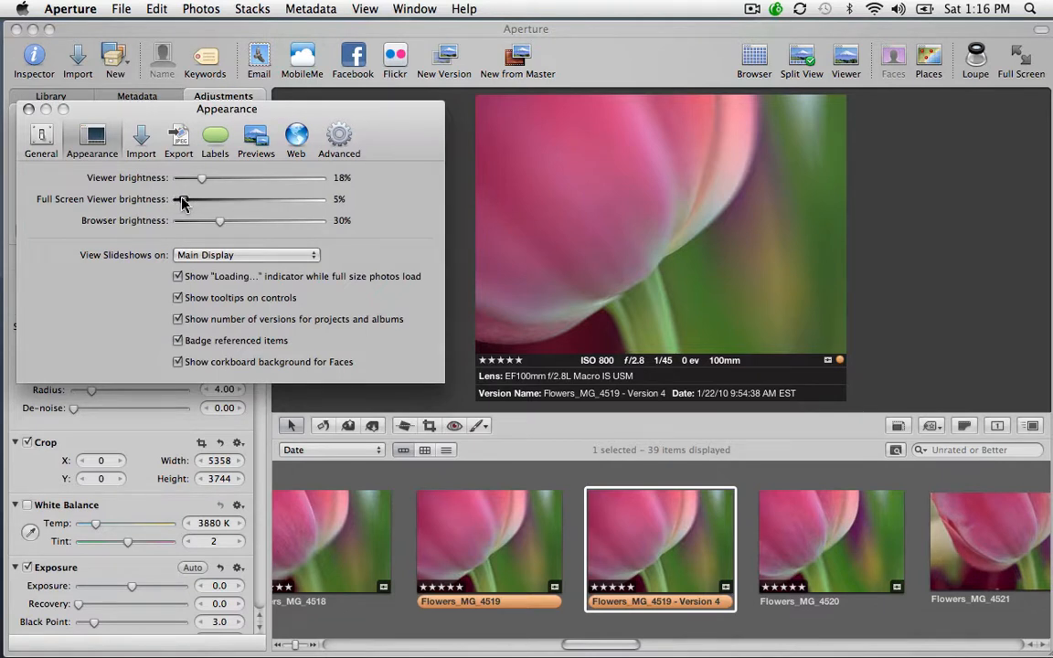
pyautogui.moveTo(181, 199); pyautogui.dragTo(194, 199)
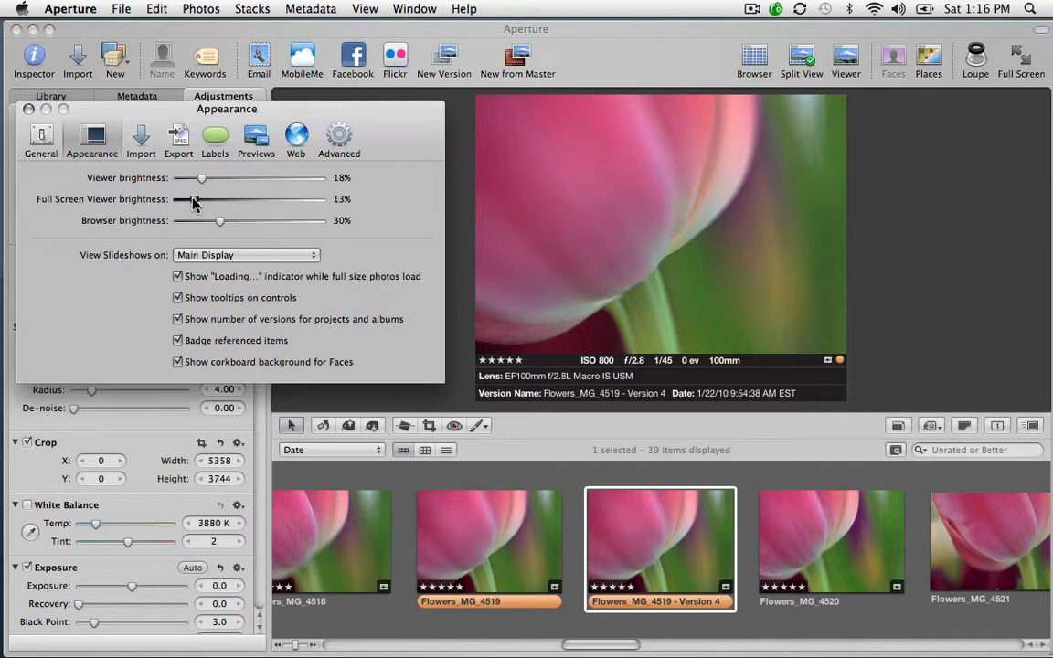
pyautogui.moveTo(193, 200); pyautogui.dragTo(202, 199)
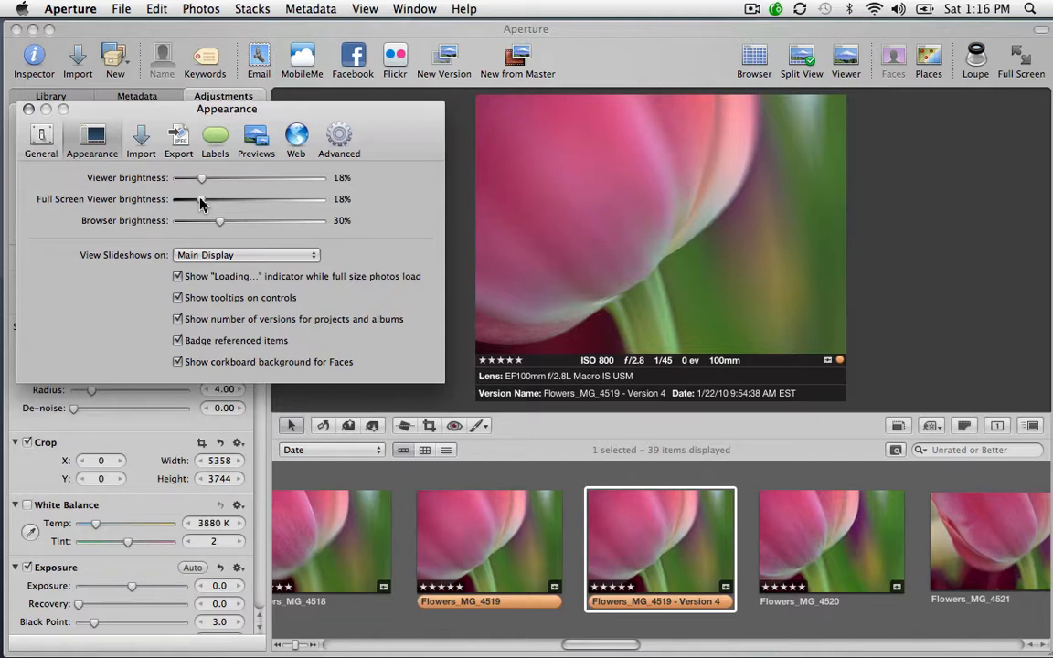
pyautogui.click(1021, 60)
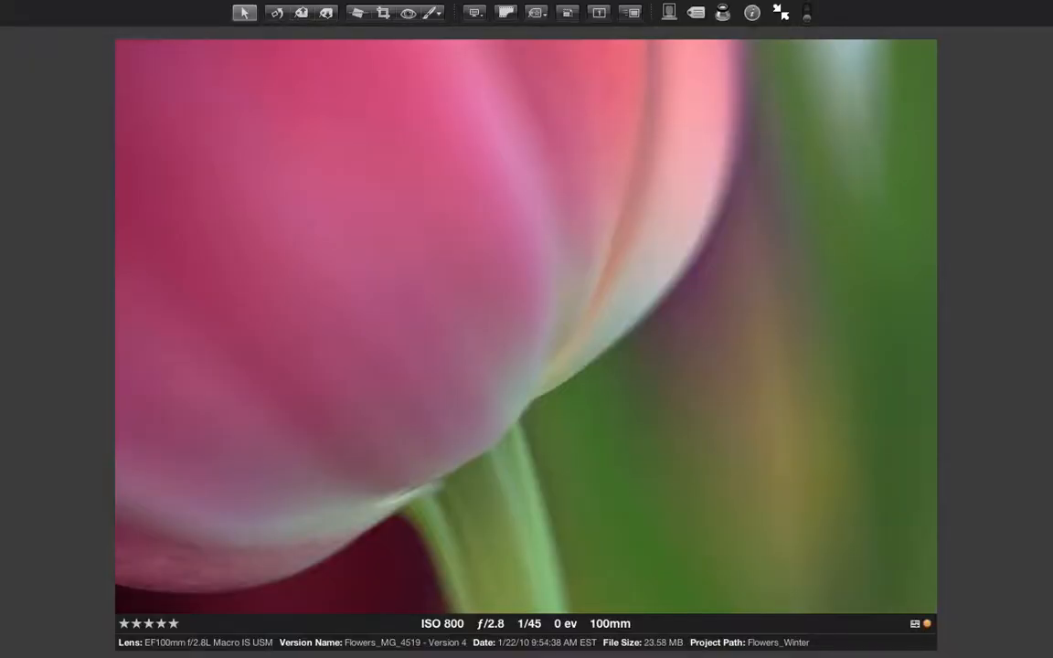